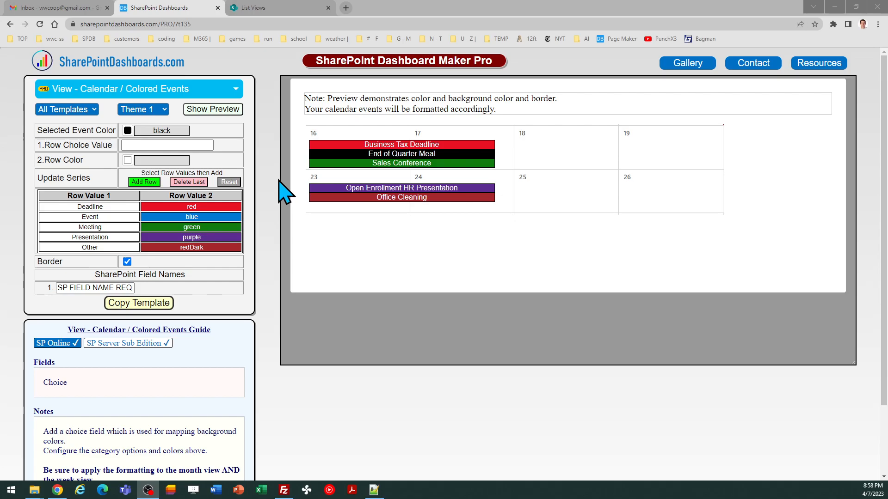
mouse_move(451, 213)
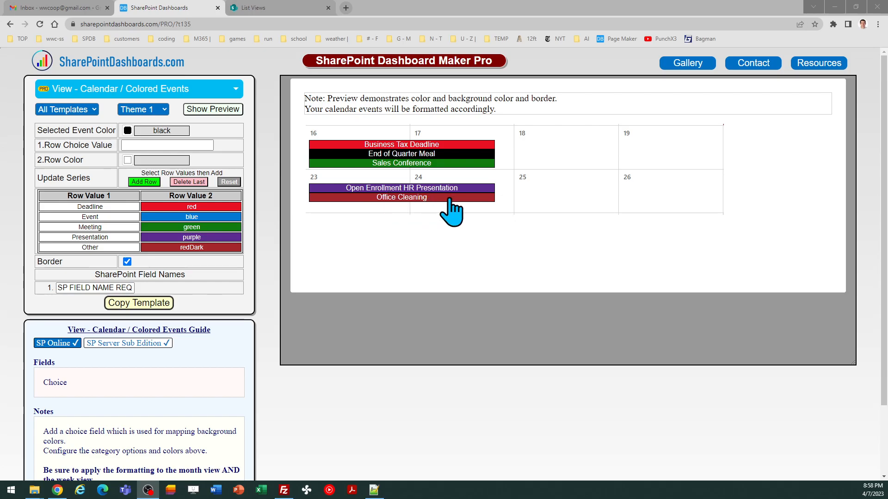
mouse_move(454, 237)
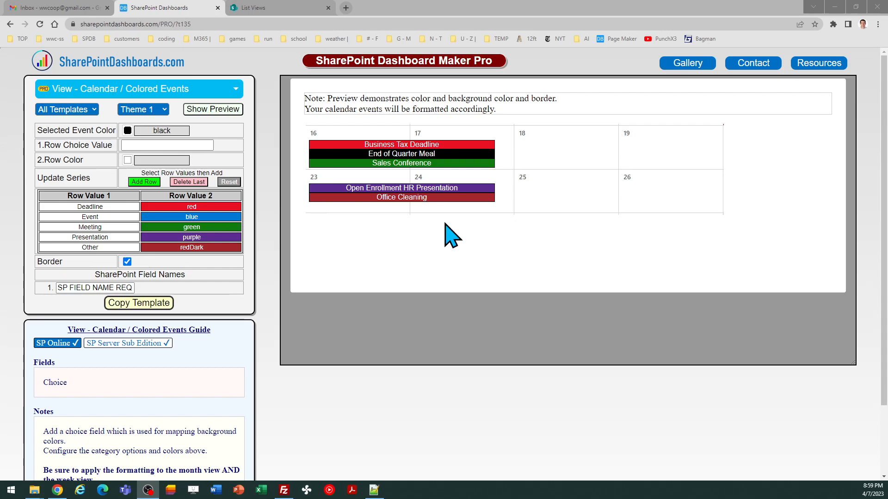
mouse_move(384, 225)
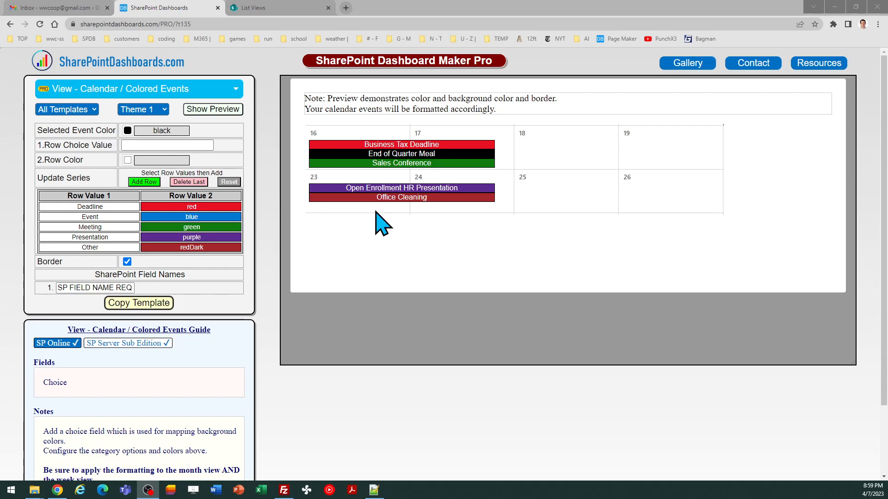
Leave the Calendar Colored Events template preview for the List Views SharePoint site.
click(261, 7)
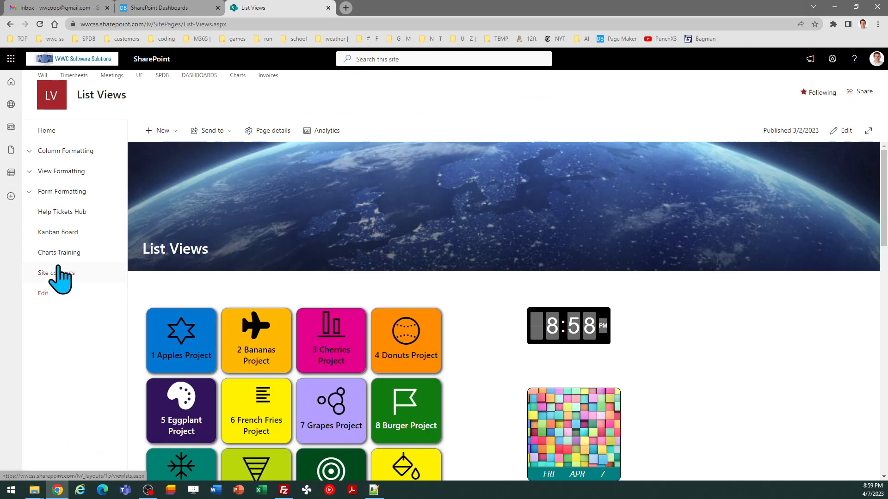
Create a blank list named 'Event Calendar' with Show in site navigation turned off.
click(56, 273)
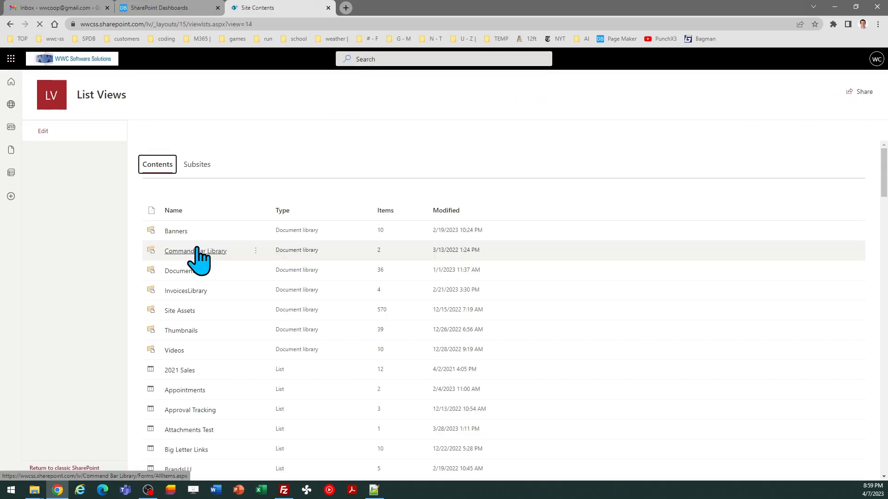
click(158, 131)
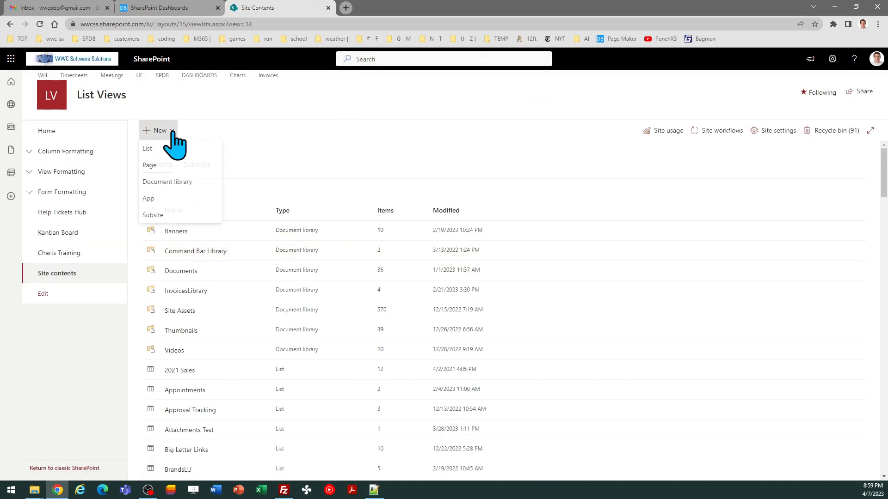
click(147, 149)
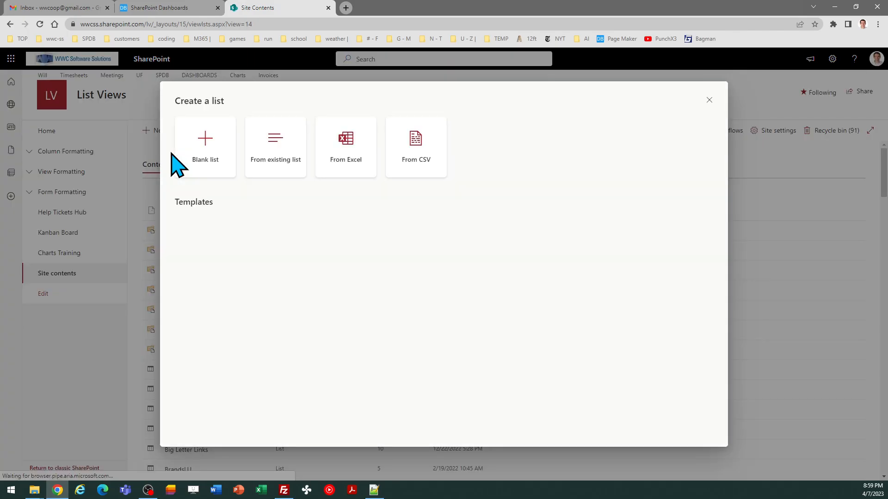
click(204, 147)
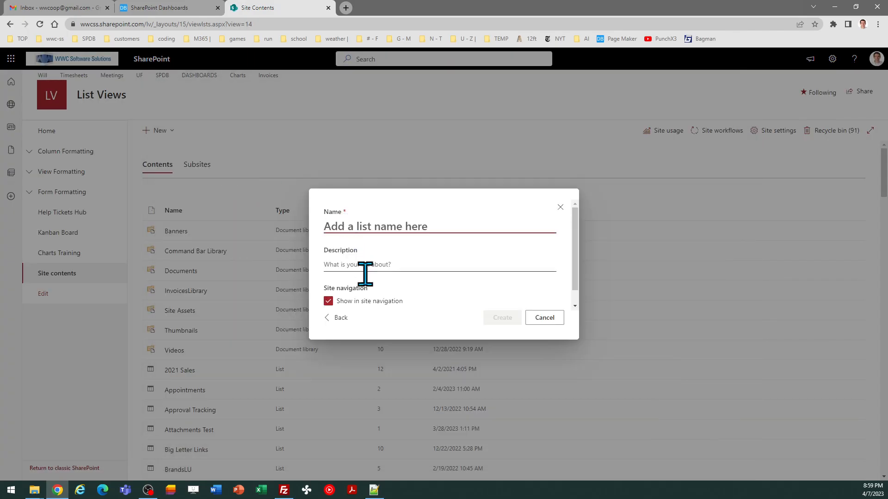
text(Event Cal)
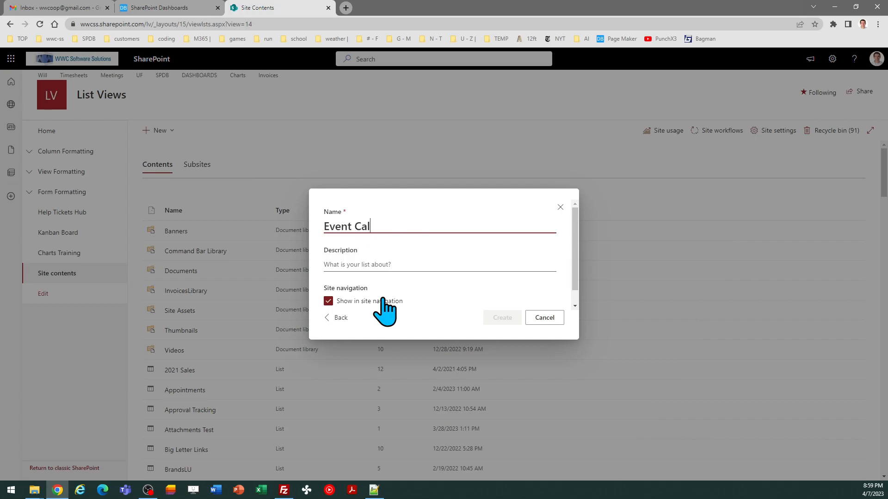
text(endar)
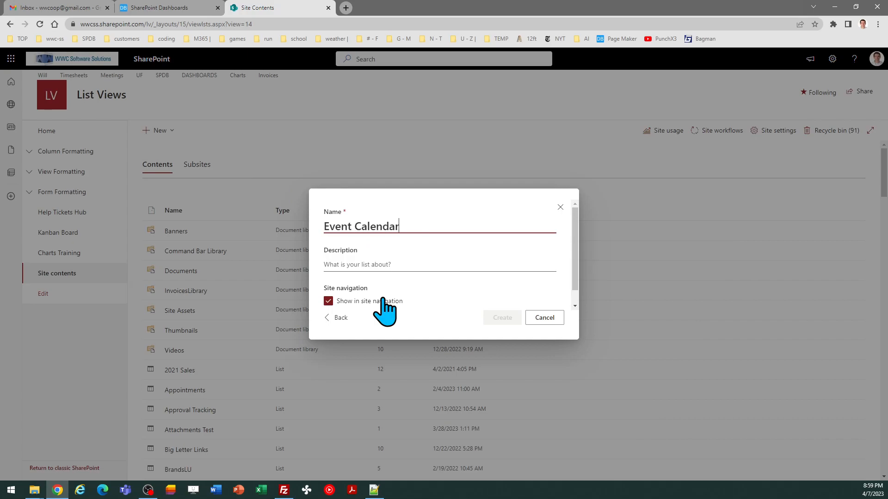
click(328, 300)
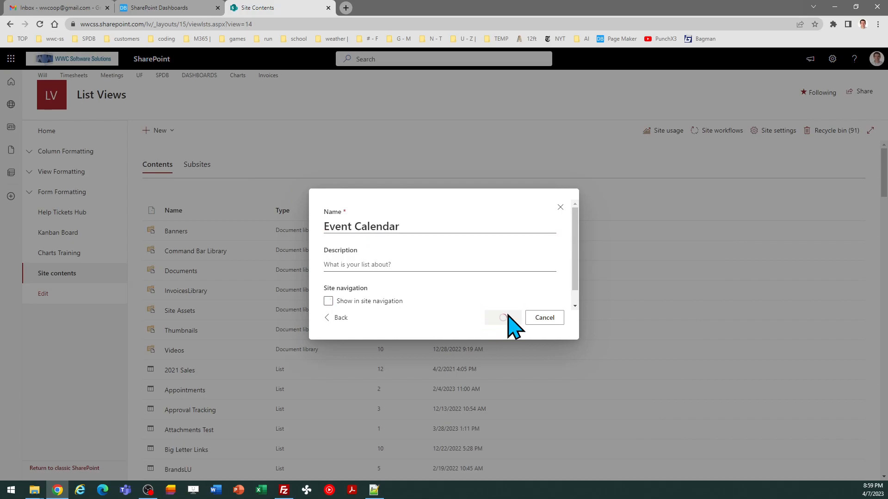
click(501, 318)
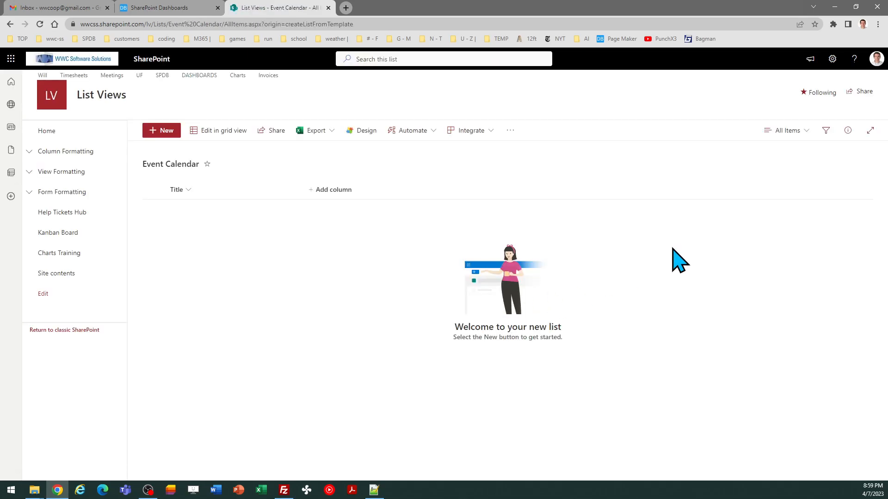
mouse_move(756, 195)
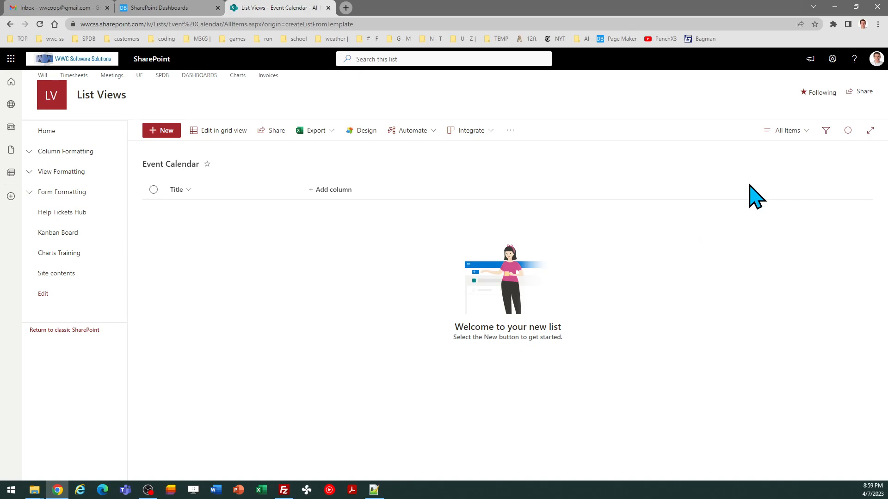
mouse_move(333, 189)
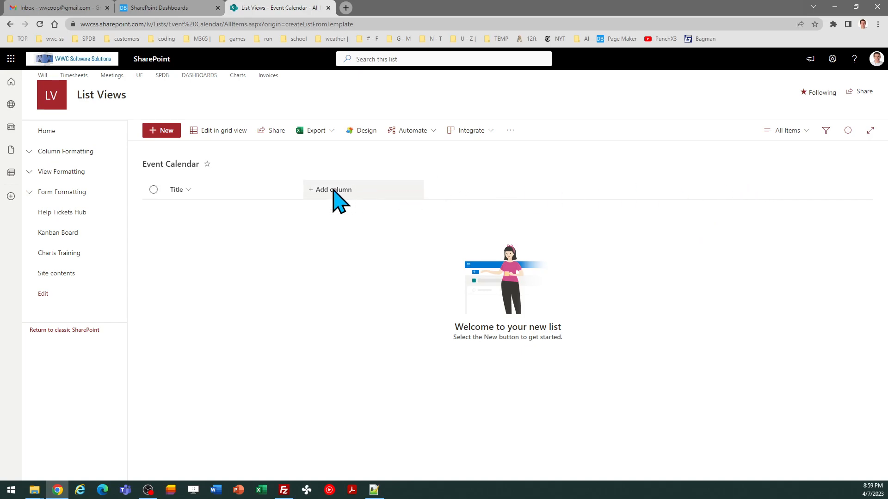
Add a 'Start' date-and-time column with Include Time and Require information enabled.
click(332, 190)
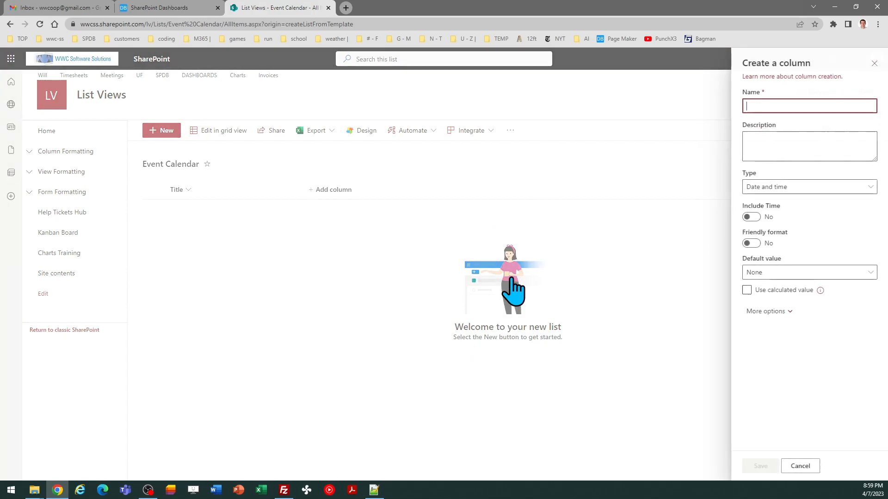
text(Start)
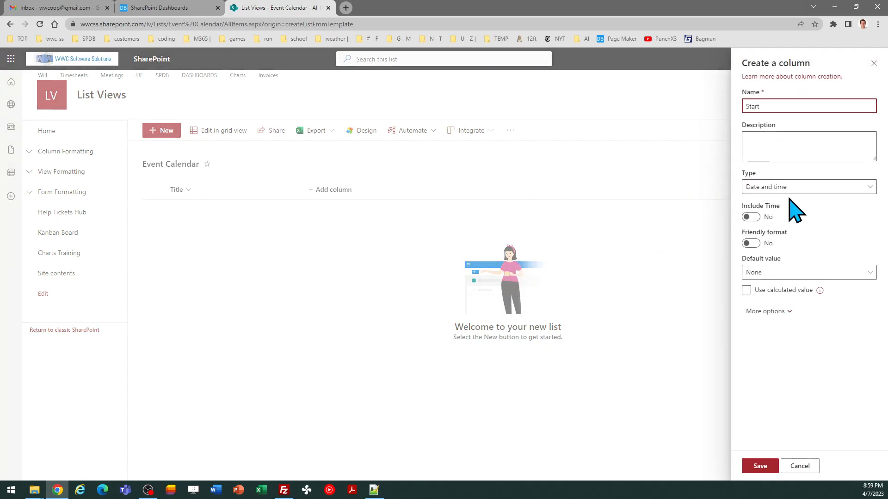
click(750, 217)
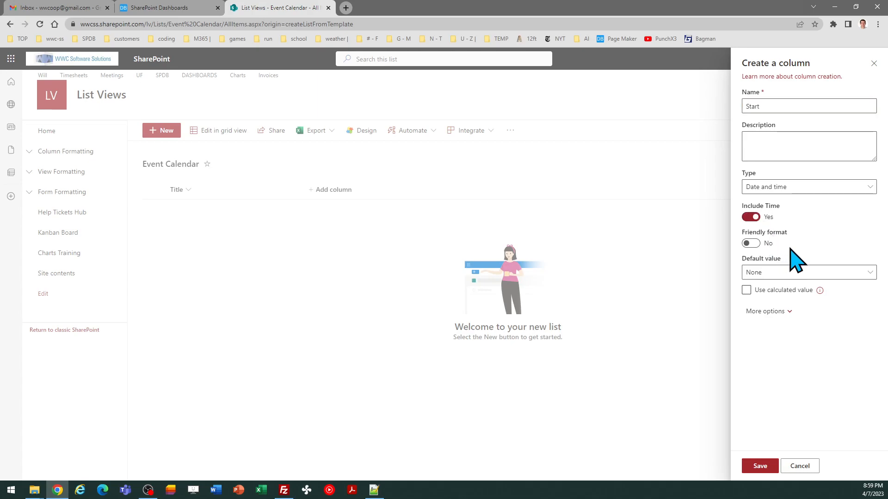
mouse_move(812, 271)
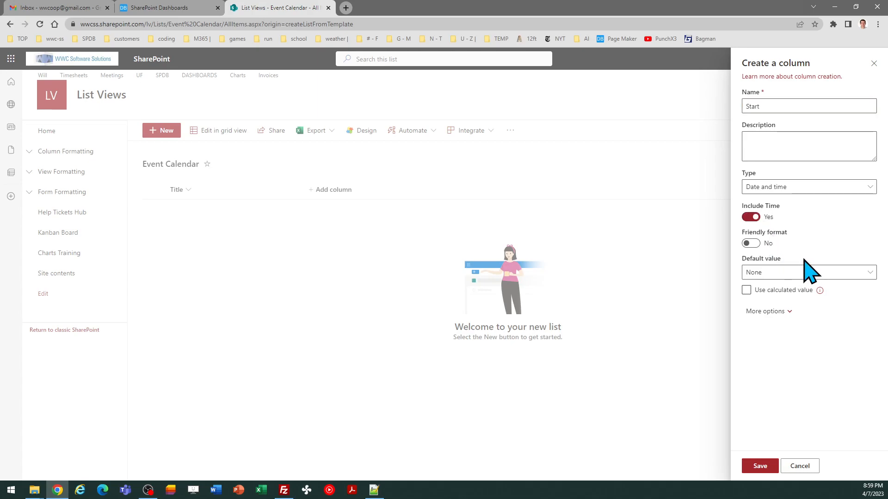
click(764, 311)
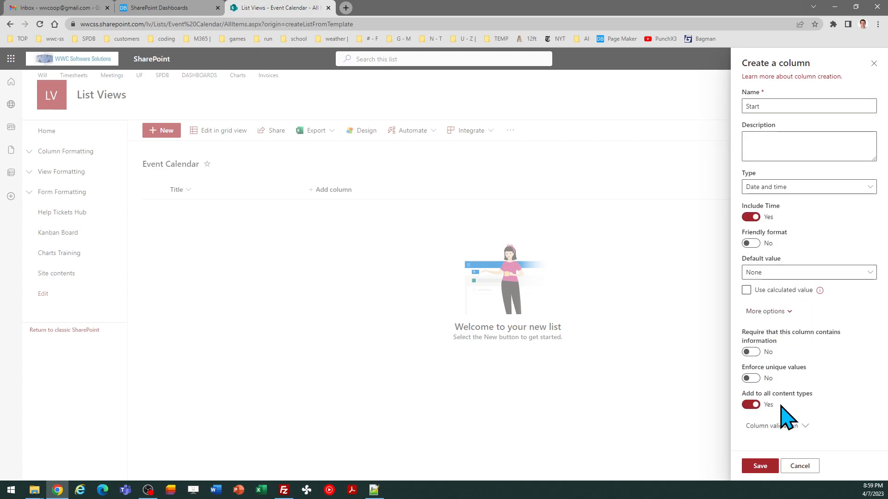
click(750, 352)
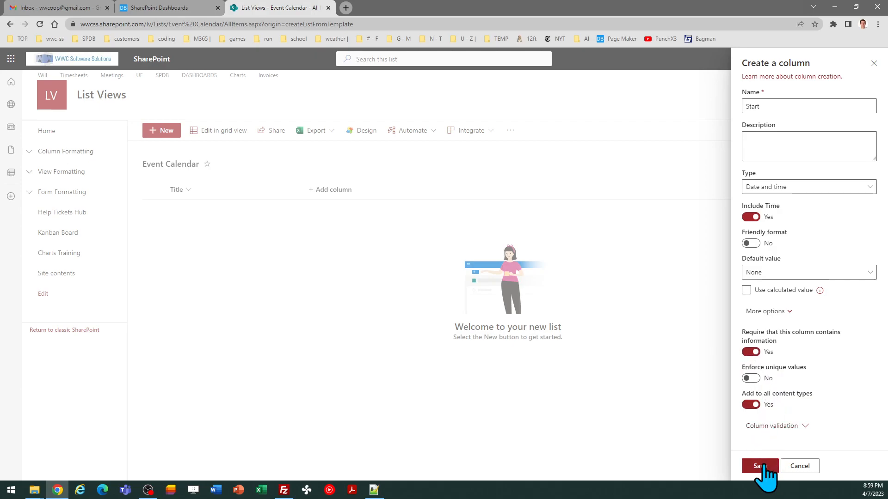
click(759, 465)
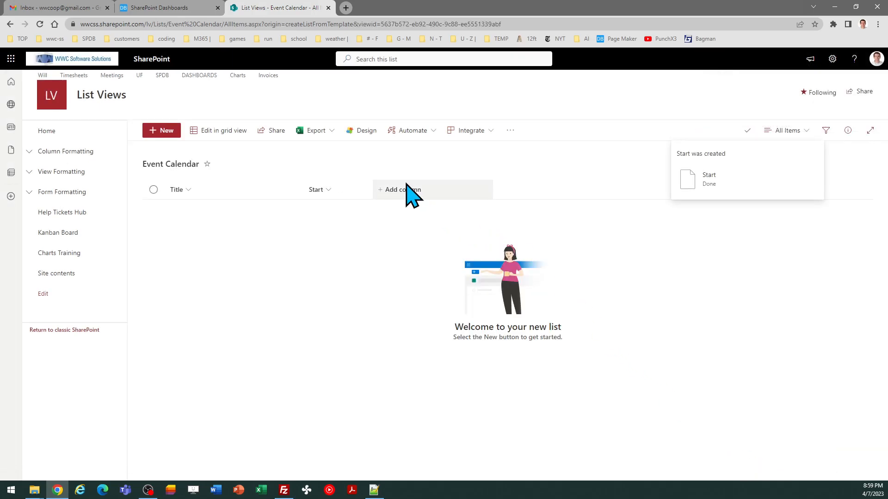
Add an 'End' date-and-time column with Include Time enabled.
click(399, 189)
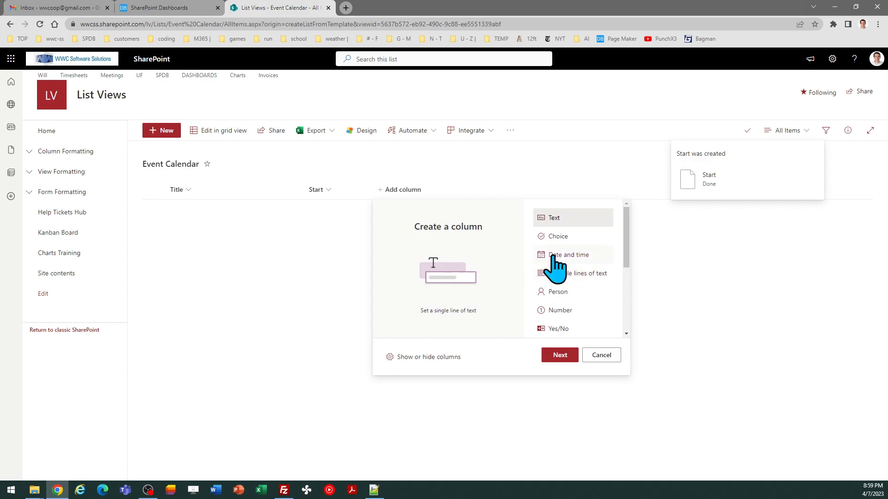
click(567, 254)
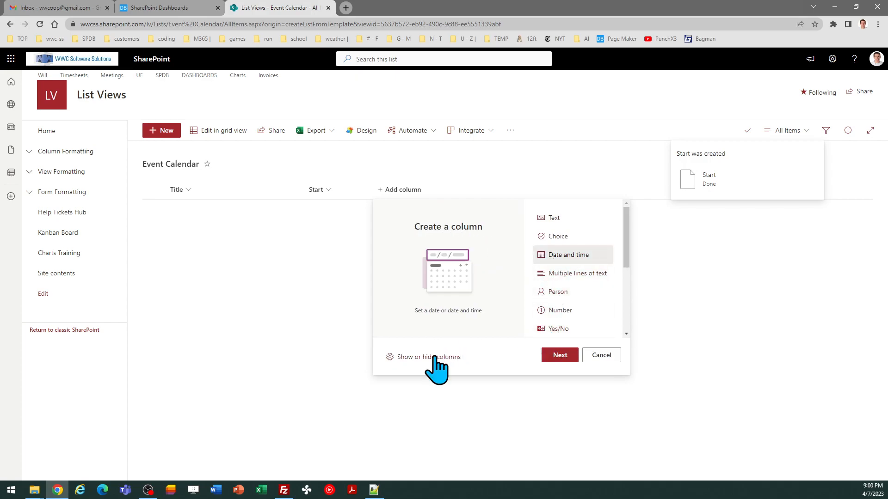
click(559, 355)
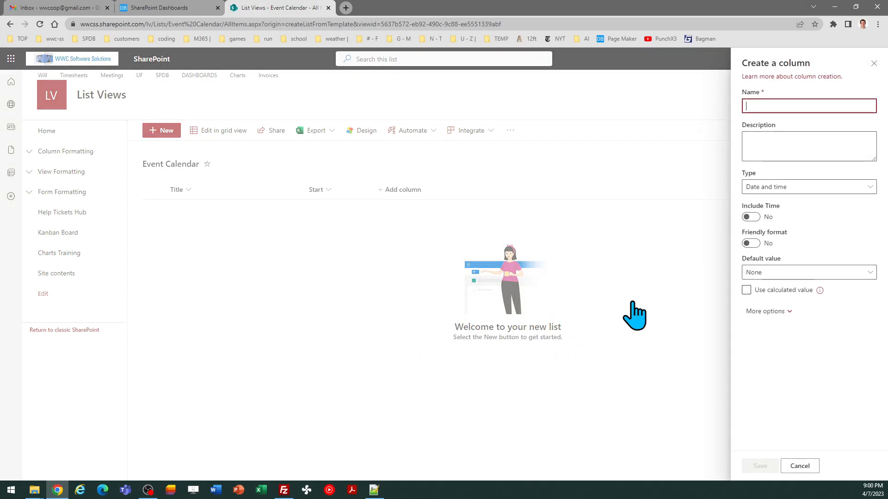
text(End)
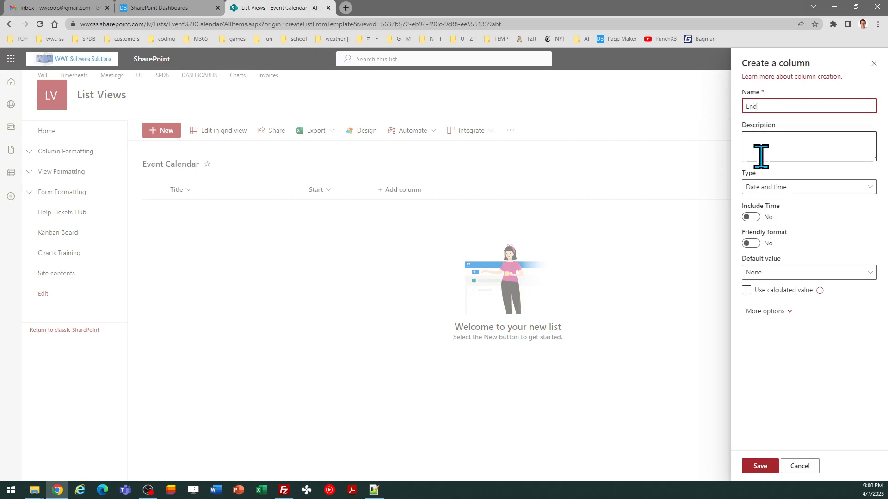
click(750, 217)
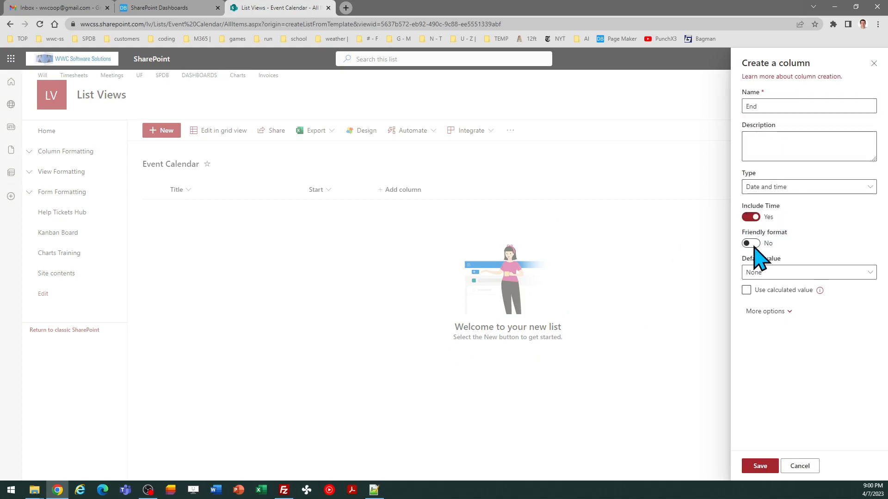
click(769, 311)
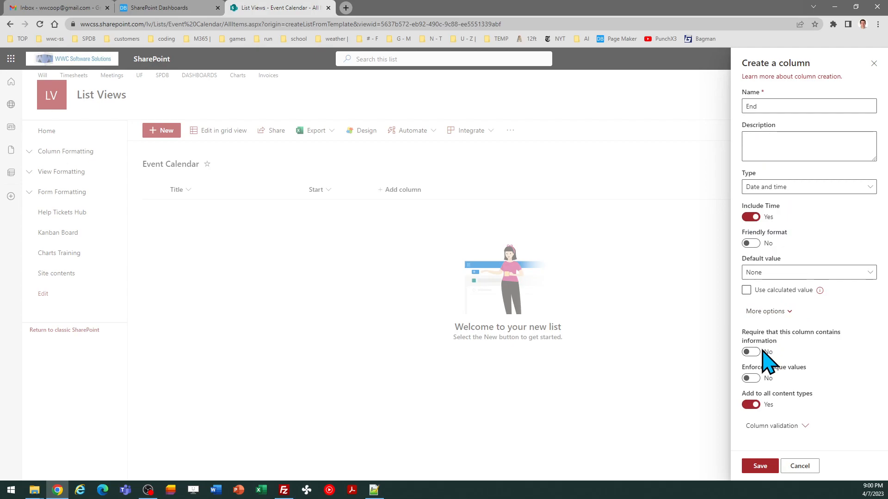
click(759, 465)
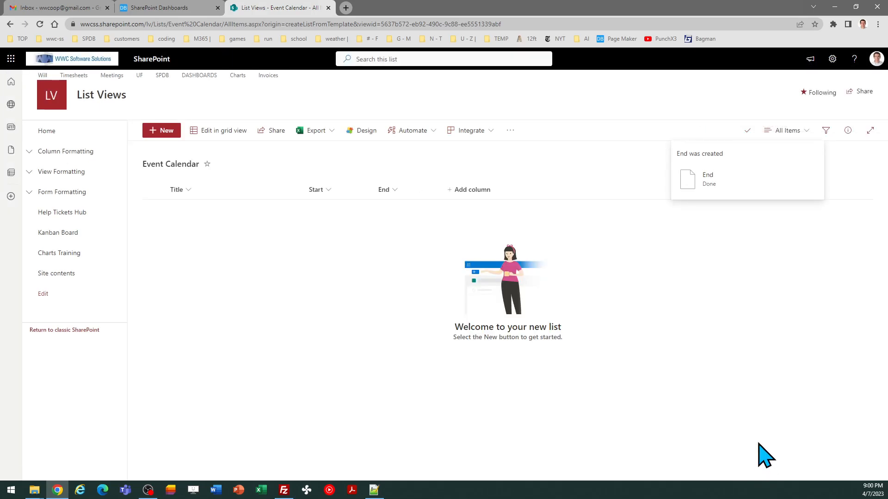
mouse_move(575, 274)
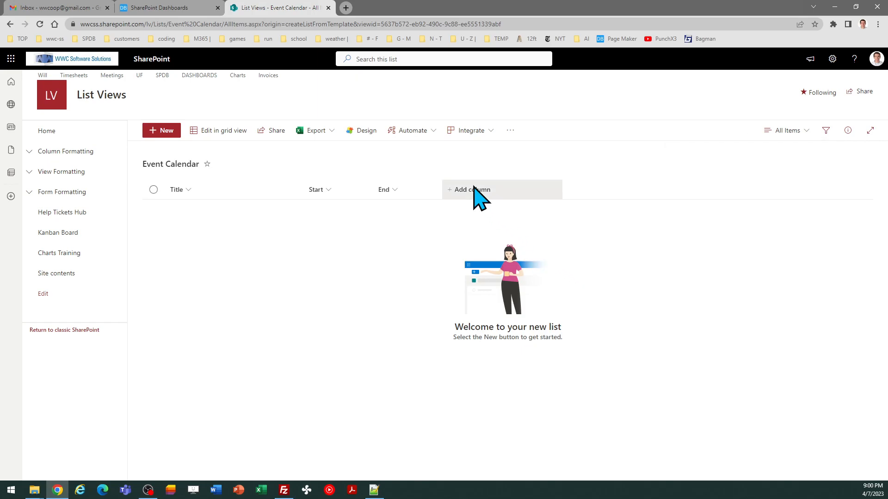
Start a new Choice column named 'Category'.
click(472, 189)
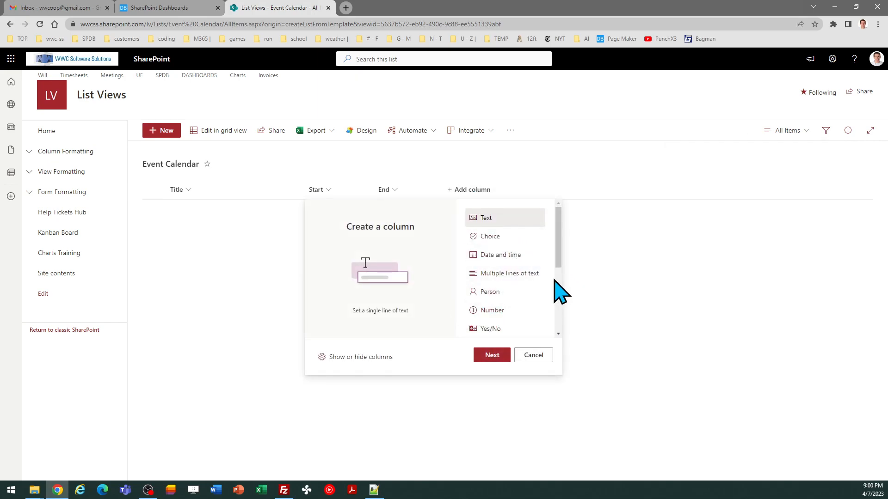
click(490, 237)
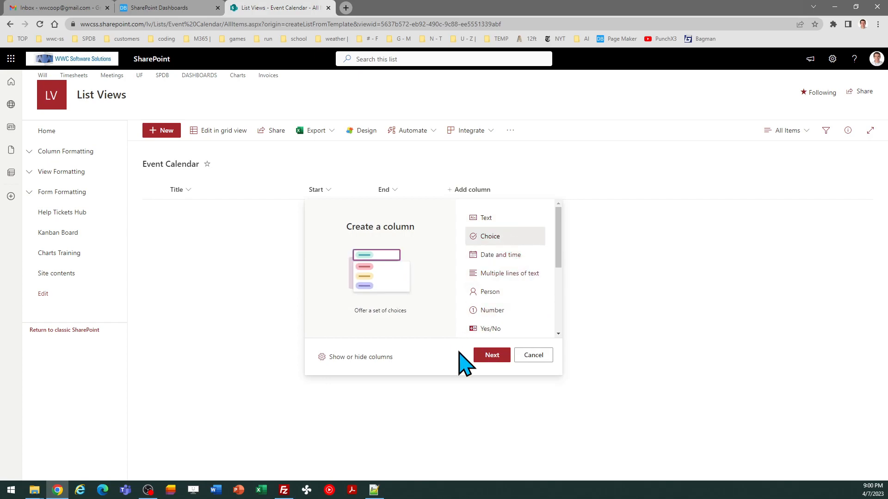
click(491, 355)
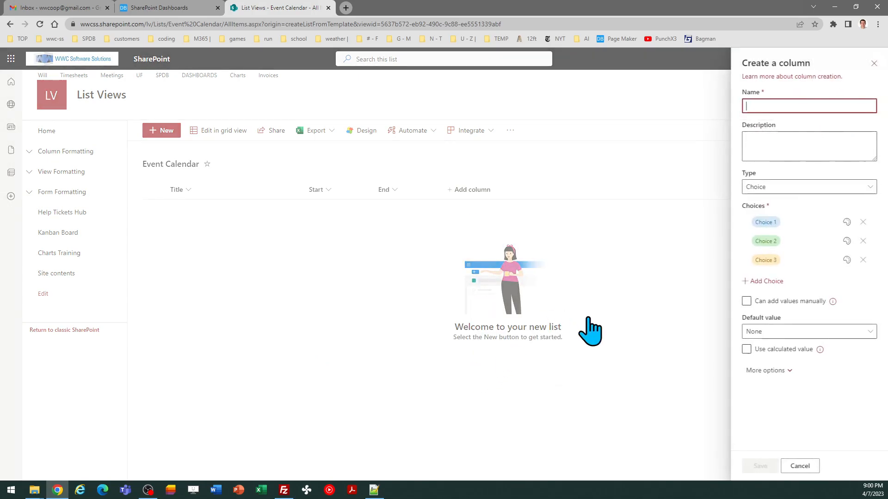
text(Cate)
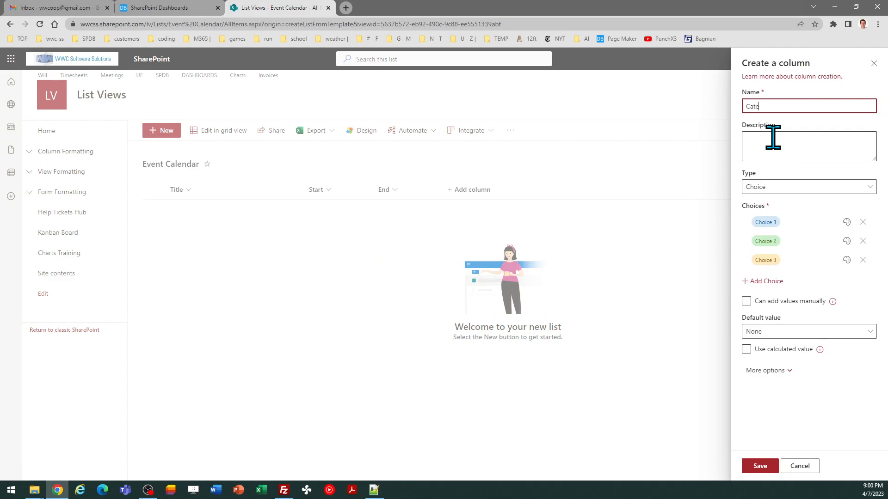
text(gory)
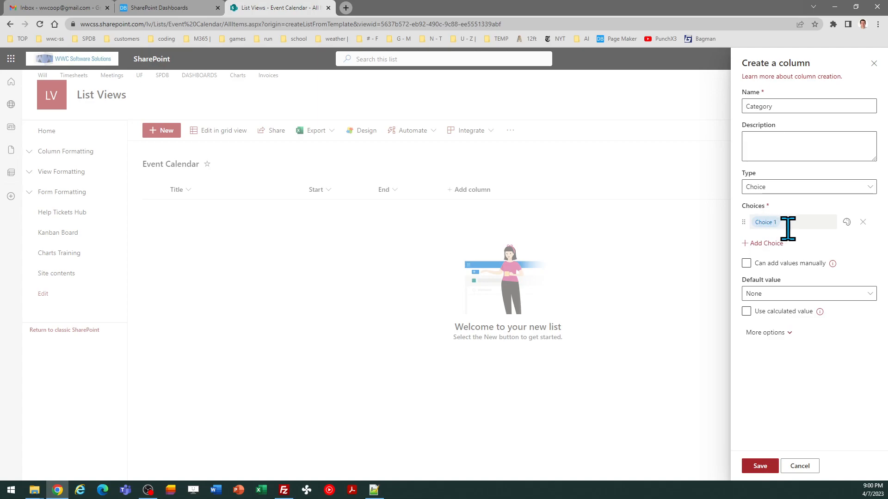
Enter the choices Deadline, Event, Meeting, Presentation and Other.
triple_click(781, 221)
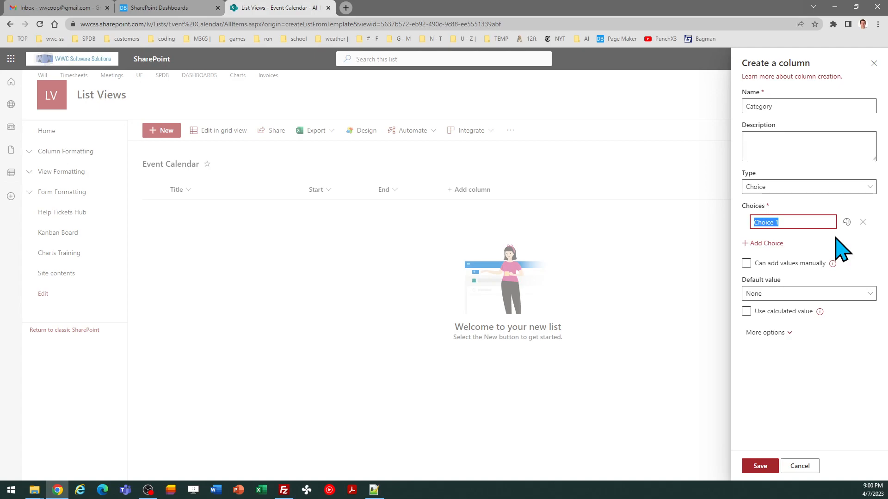
text(Deadline)
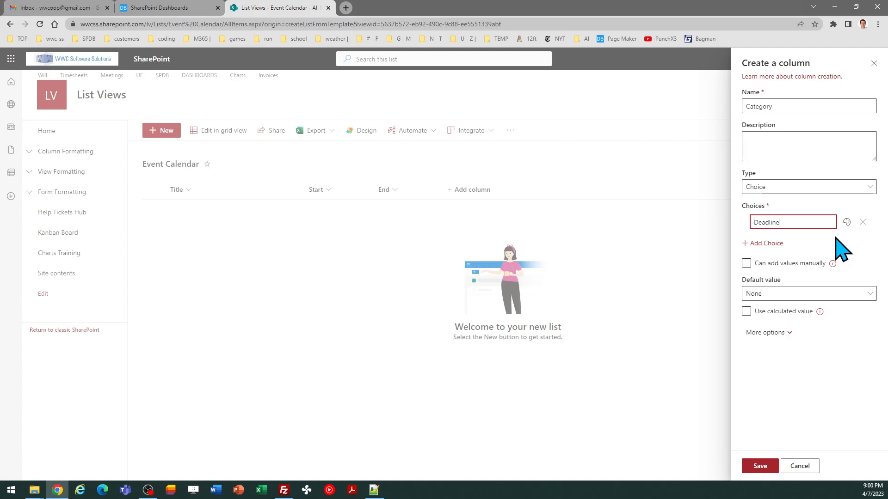
click(762, 243)
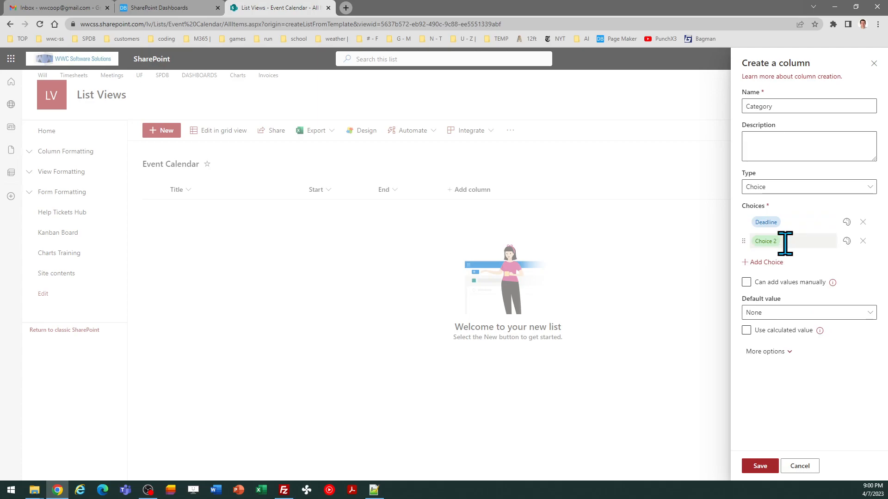
triple_click(770, 240)
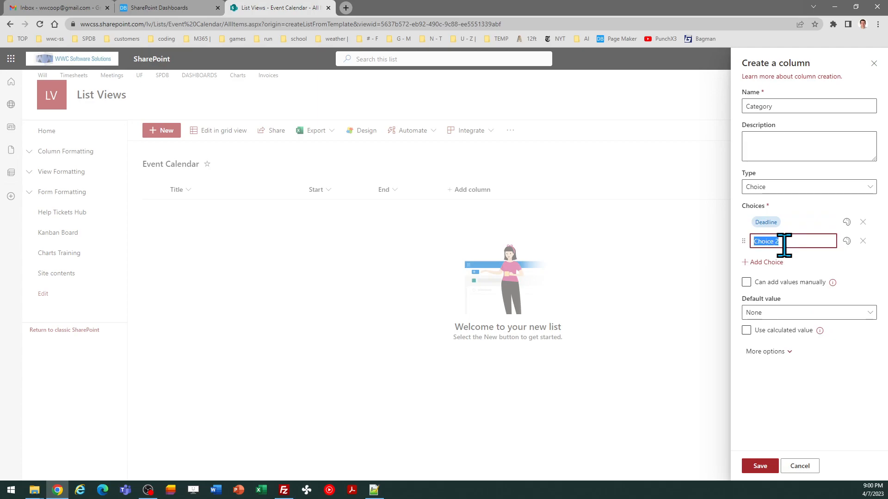
text(Event)
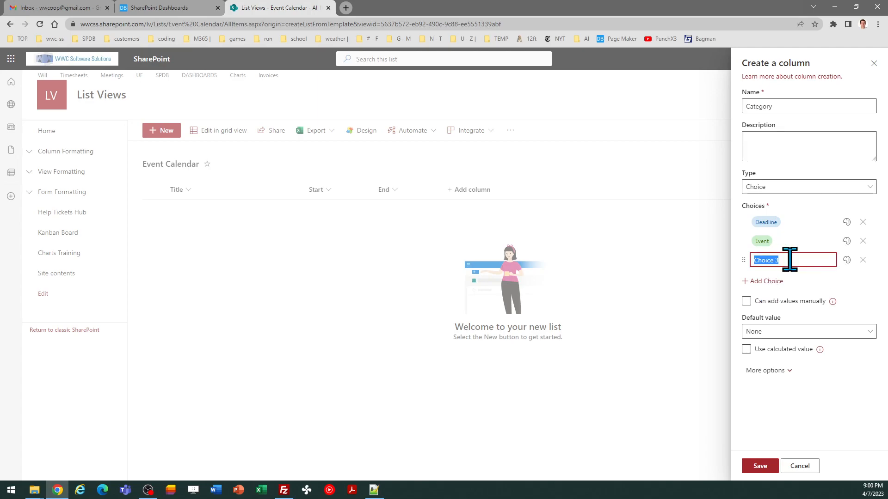
text(Meeting)
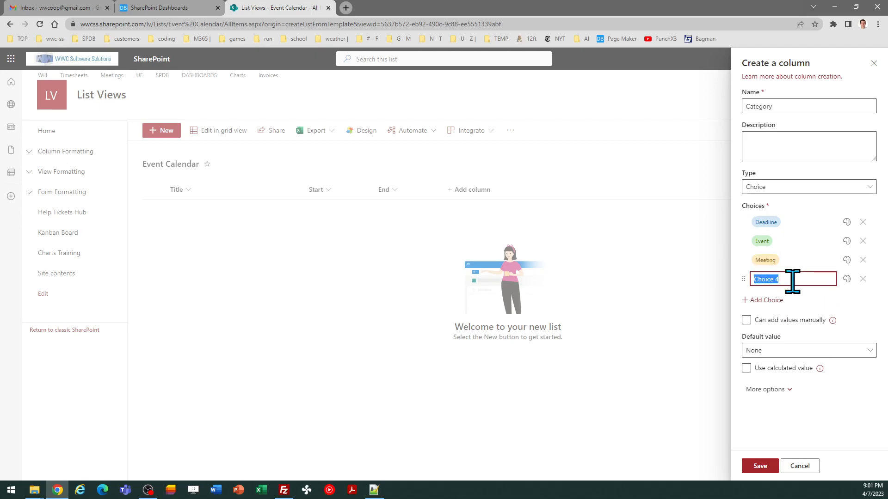
text(Presentation)
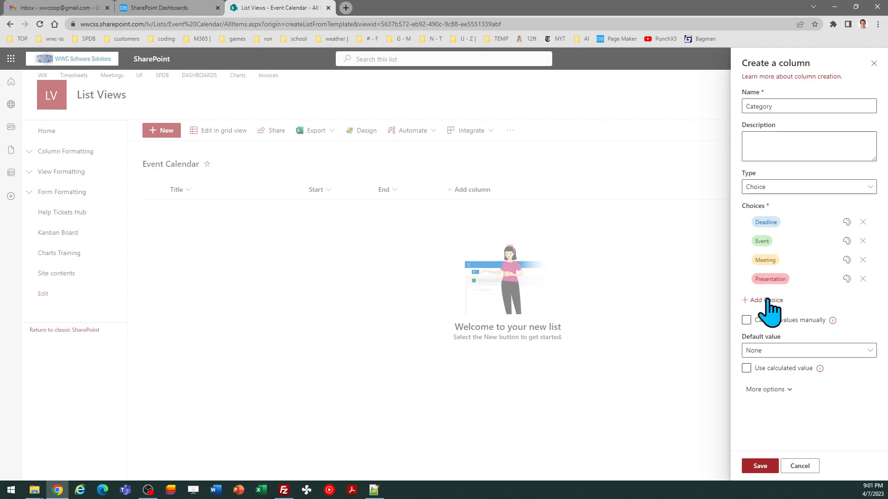
click(765, 300)
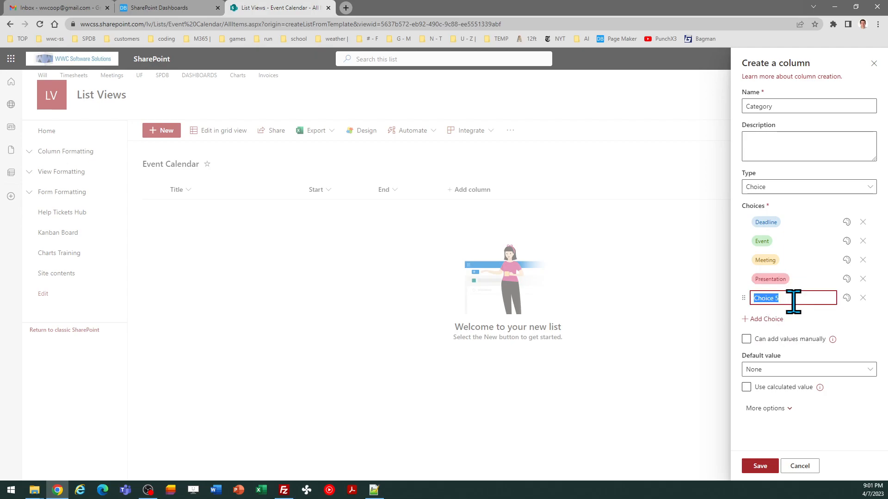
text(Other)
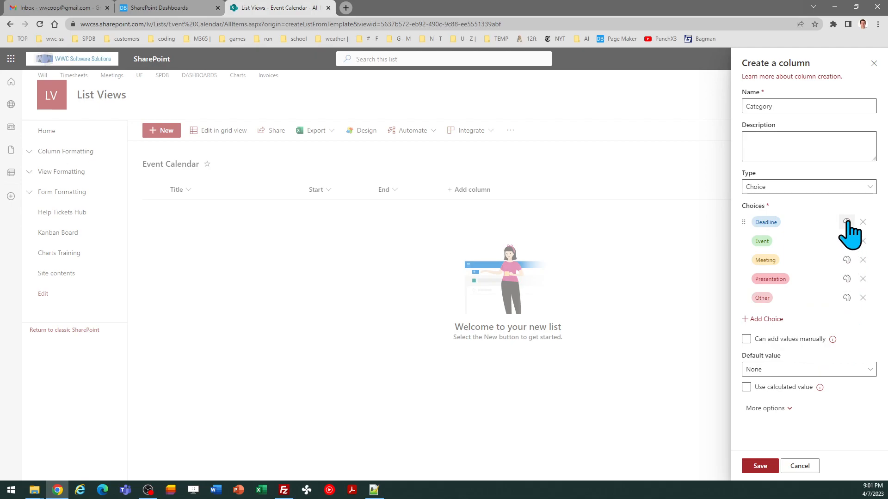
mouse_move(847, 260)
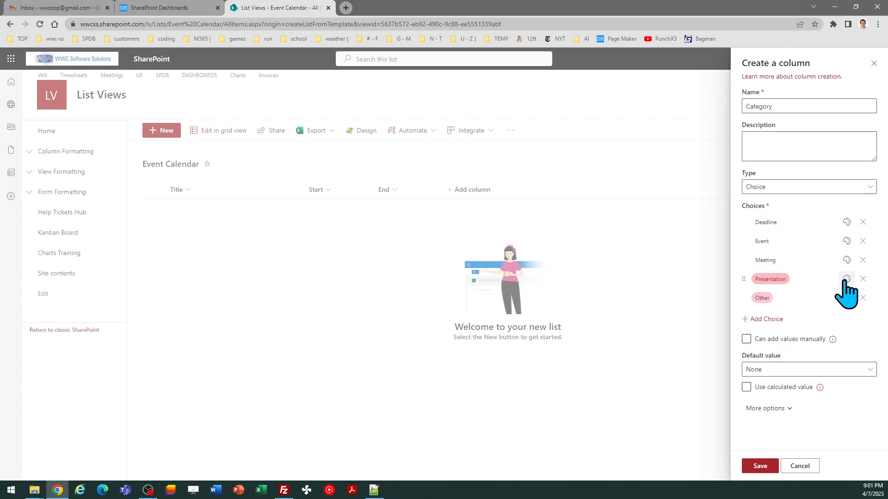
mouse_move(854, 317)
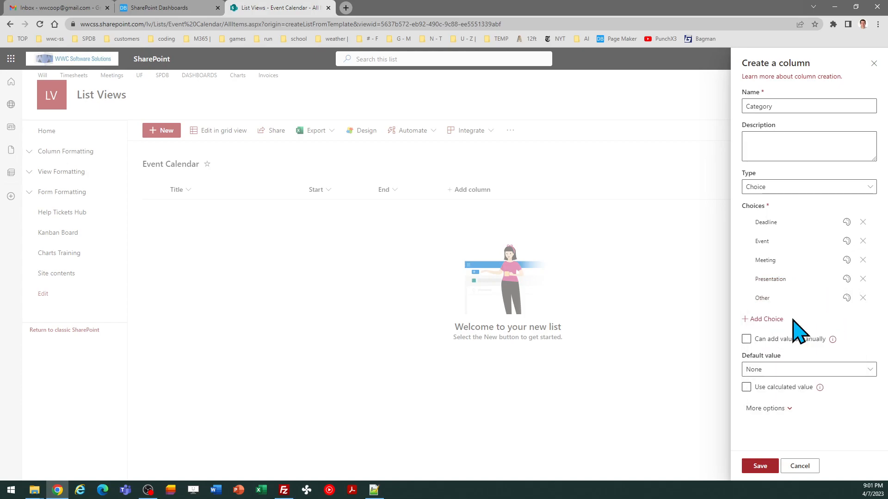
mouse_move(848, 354)
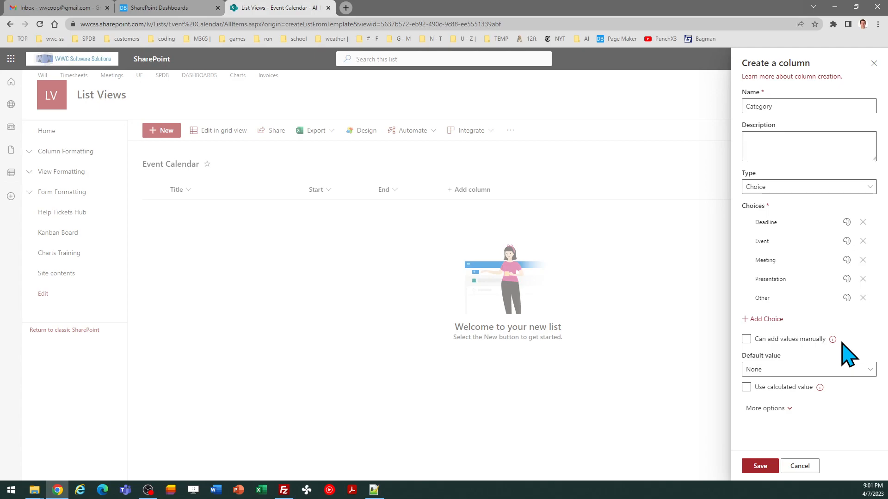
mouse_move(787, 373)
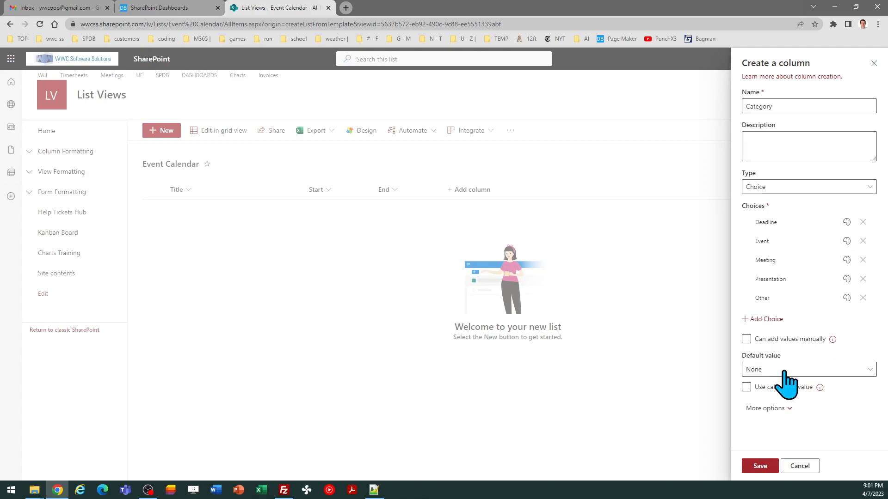
Make the Category column require information and save it.
click(766, 408)
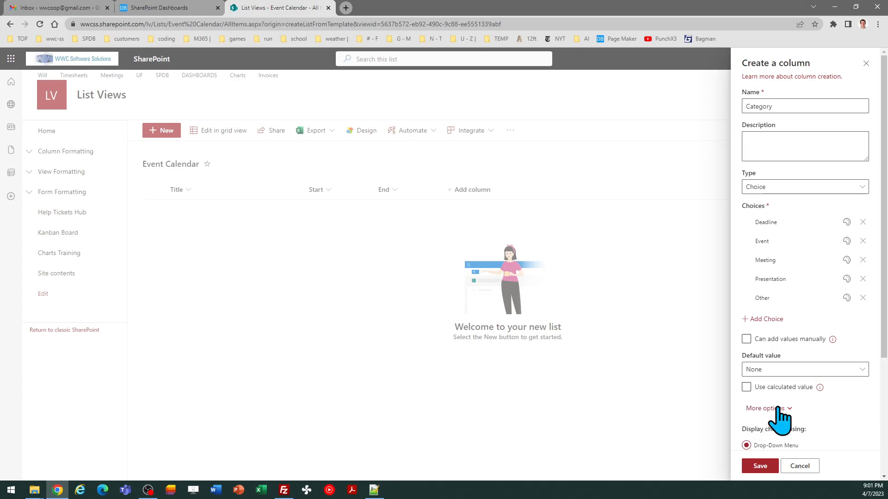
click(765, 408)
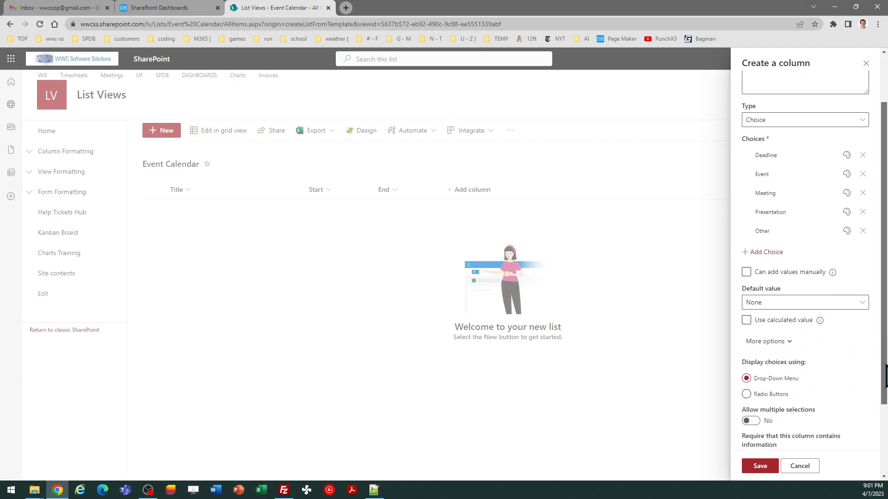
scroll(down, 3)
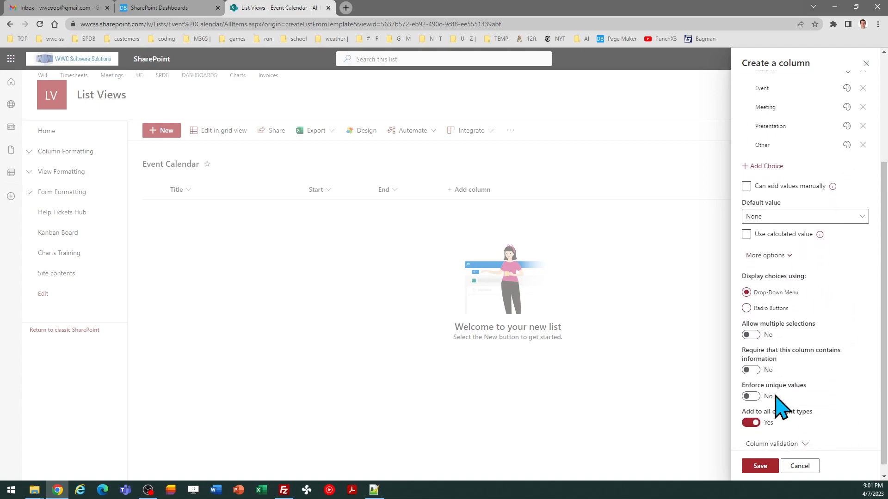
click(750, 370)
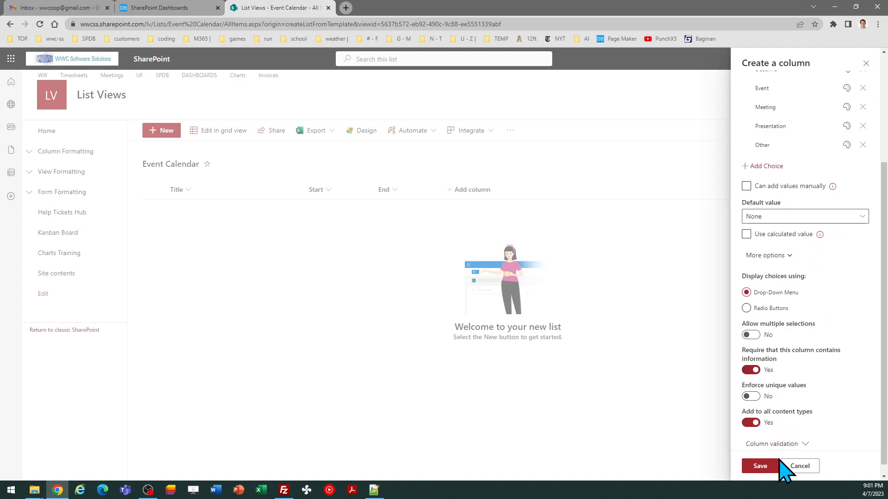
click(760, 466)
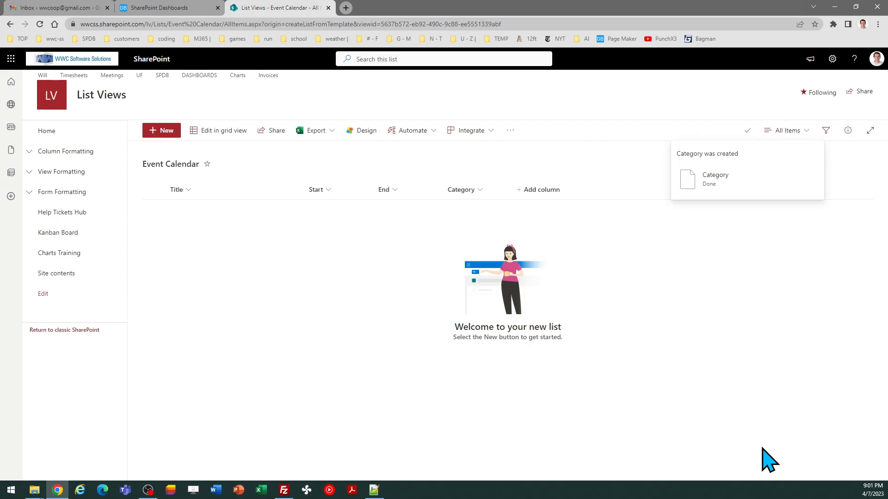
mouse_move(499, 300)
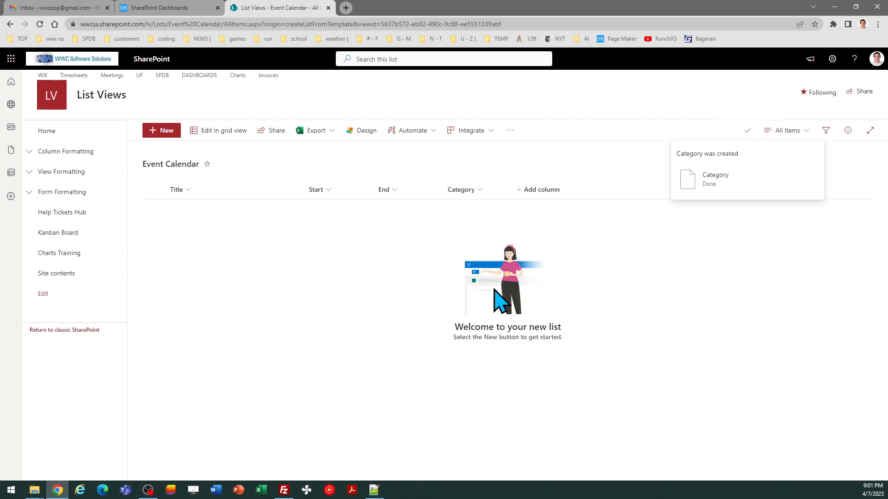
mouse_move(560, 187)
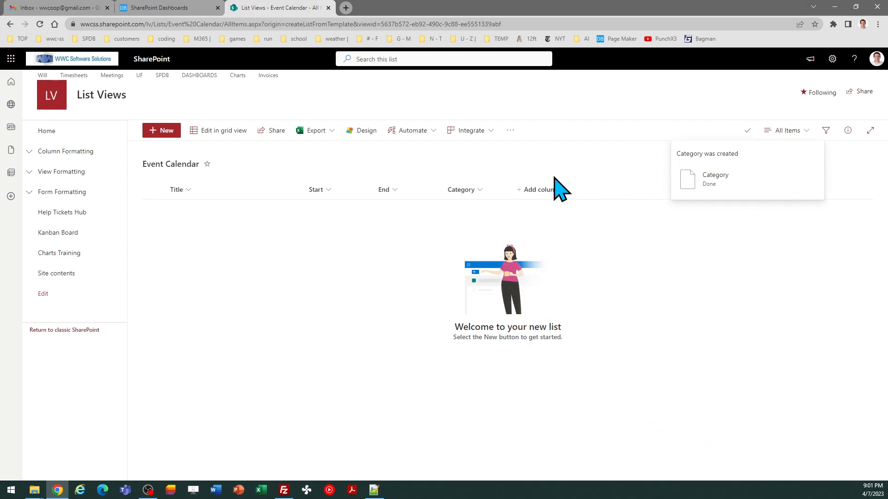
mouse_move(320, 179)
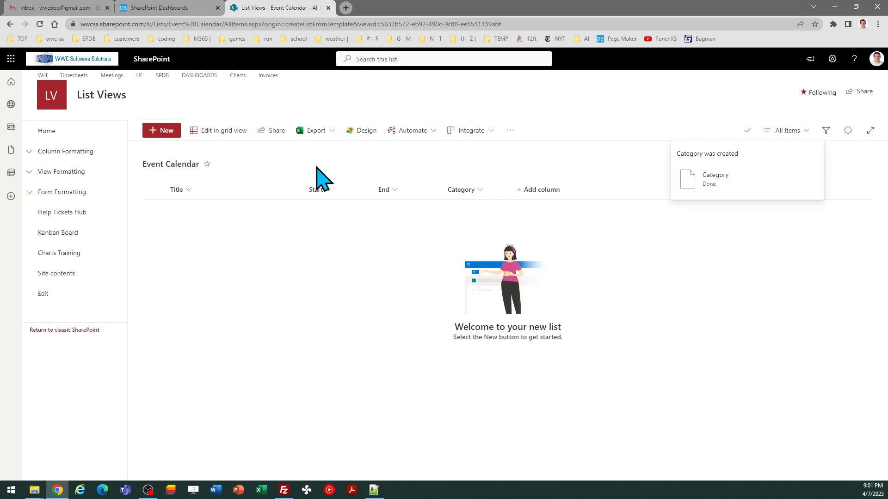
In grid view, add 'Sales Conference' starting 4/7/2023 8:00 AM.
click(223, 131)
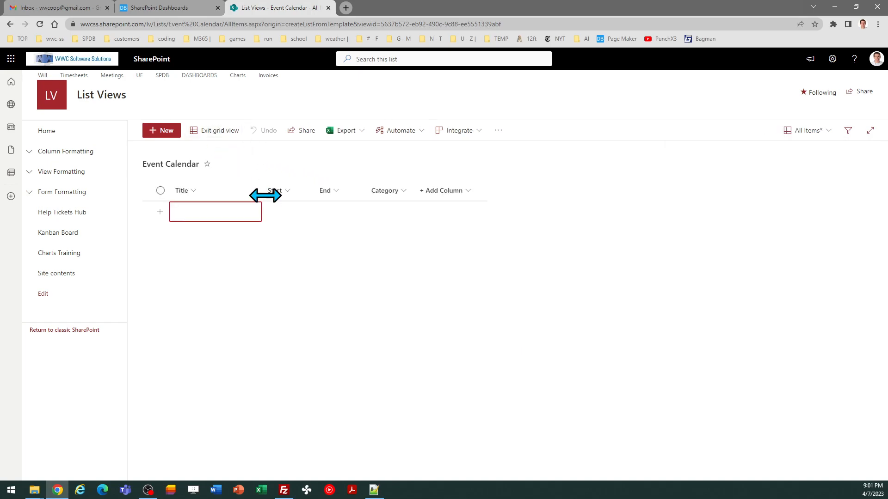
mouse_move(249, 241)
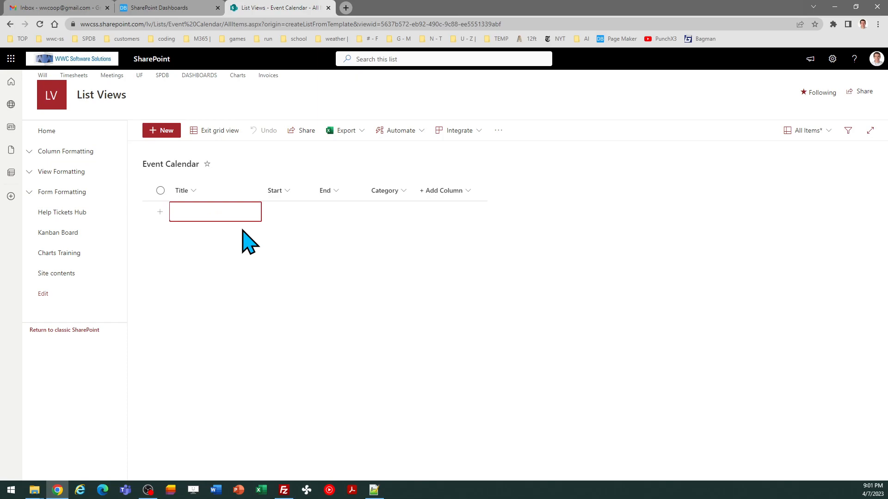
text(Sales Conference)
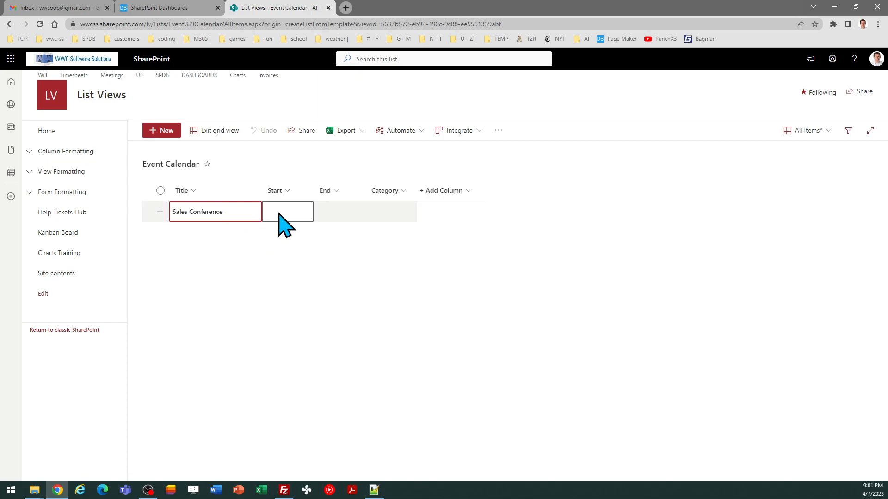
click(287, 211)
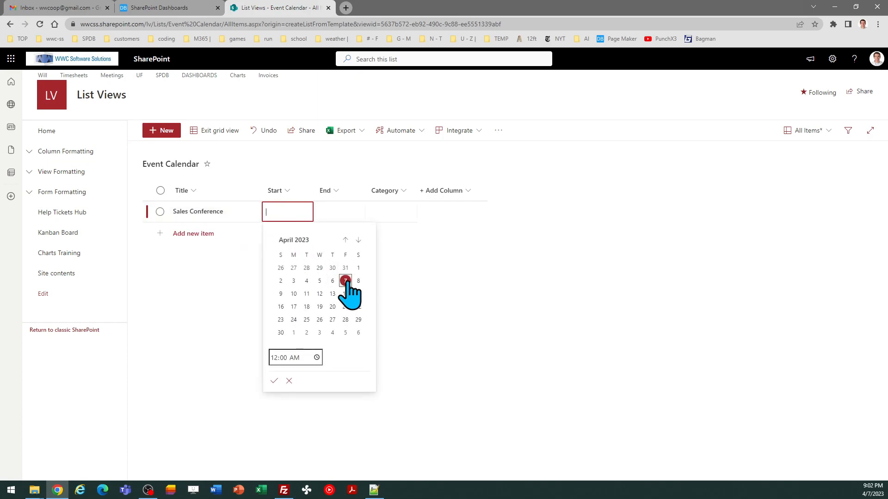
click(345, 280)
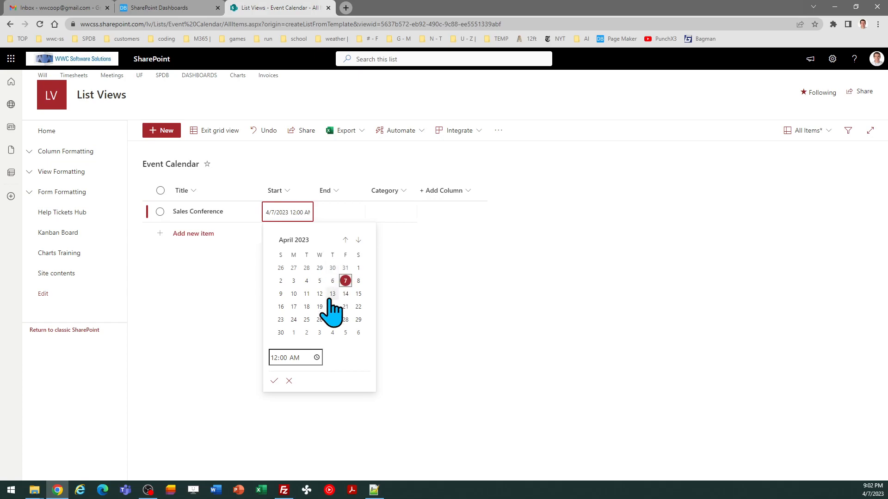
click(279, 357)
text(08)
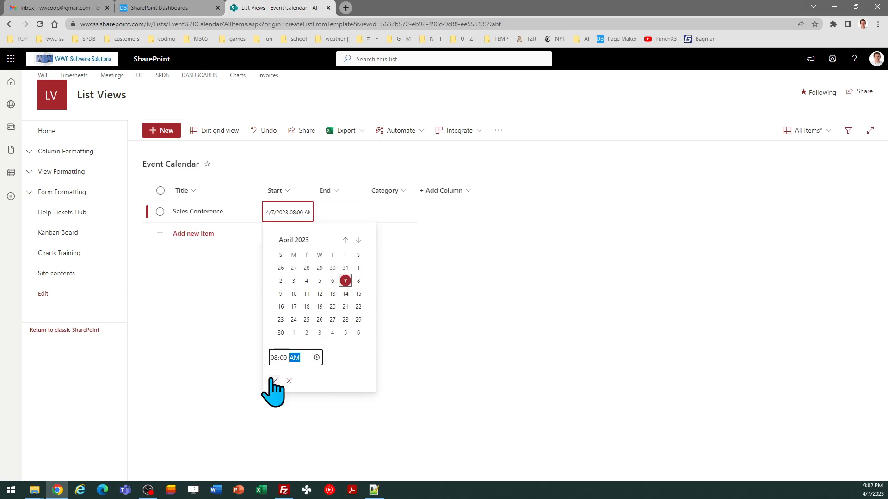
click(272, 381)
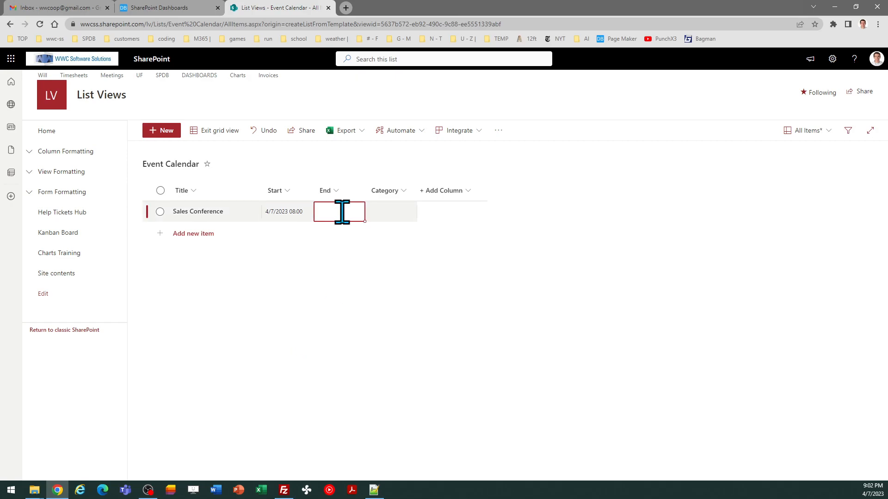
Set Sales Conference's end to 4/13/2023 5:00 PM and category to Event.
click(339, 211)
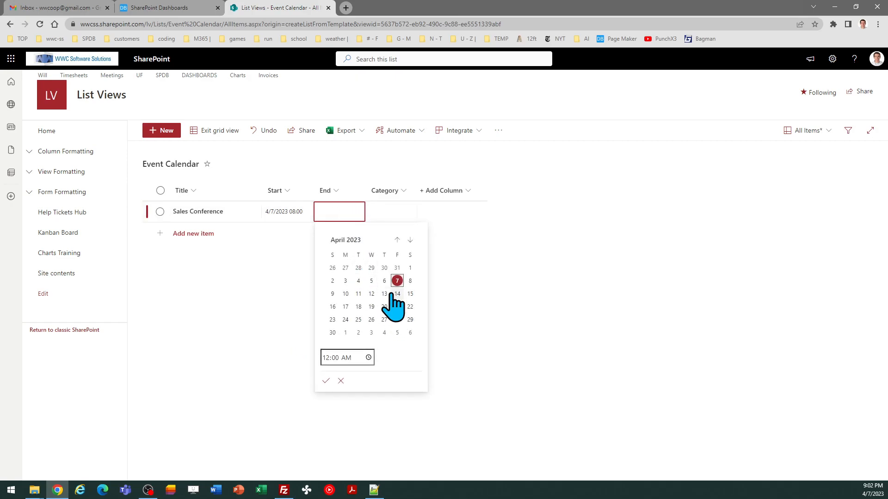
click(383, 293)
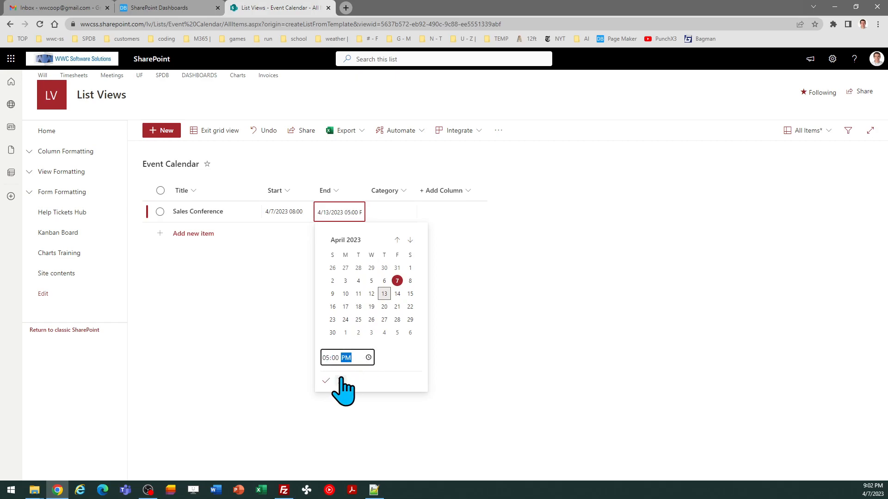
click(326, 381)
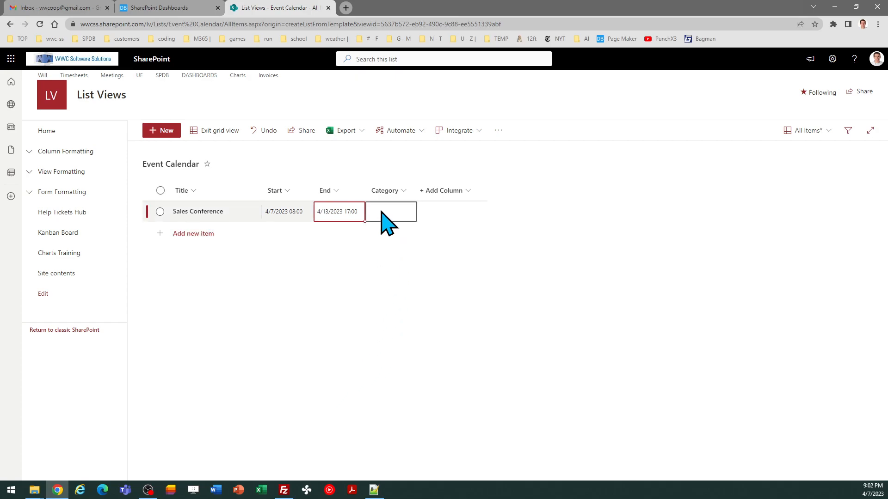
click(391, 211)
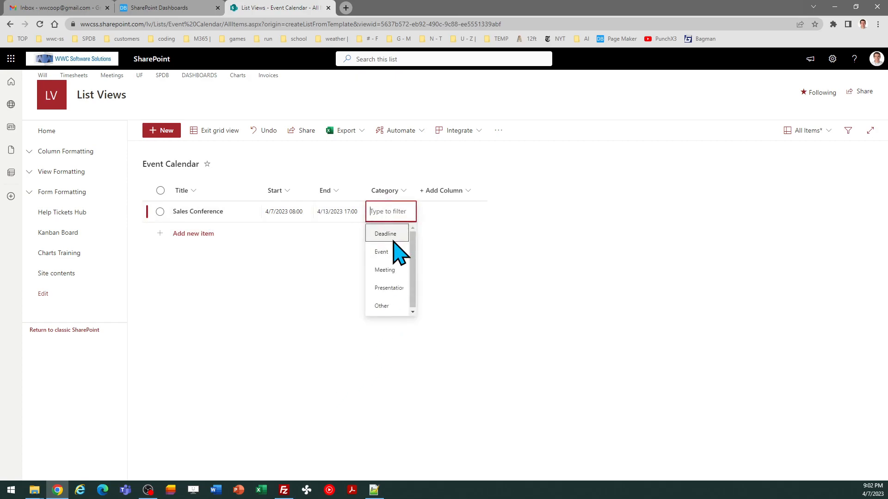
click(381, 252)
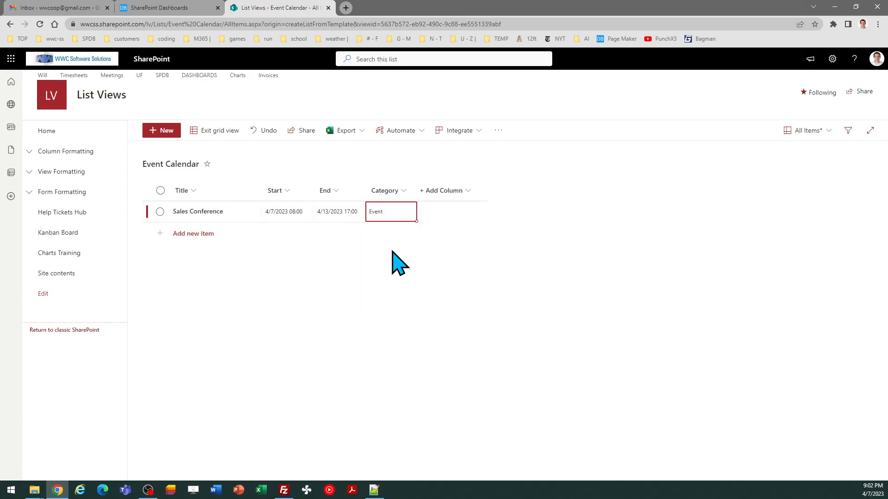
click(193, 233)
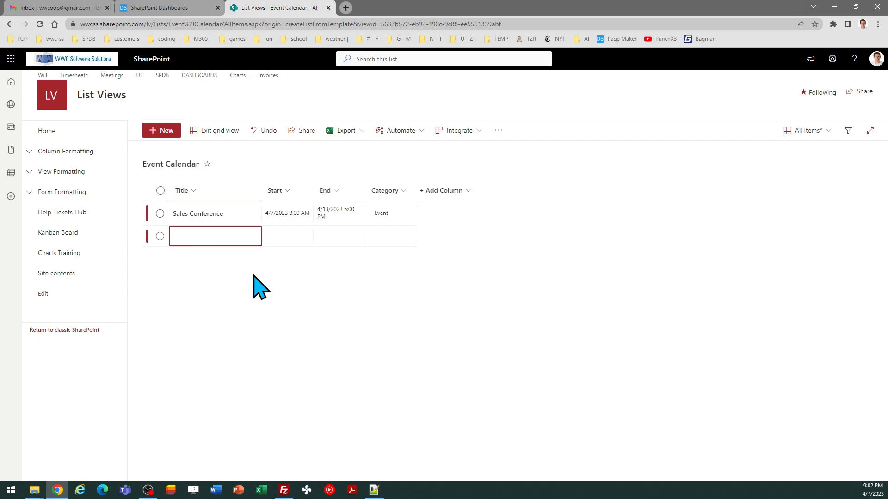
Add 'Company Retreat' starting 4/17/2023 8:00 AM.
text(Comp)
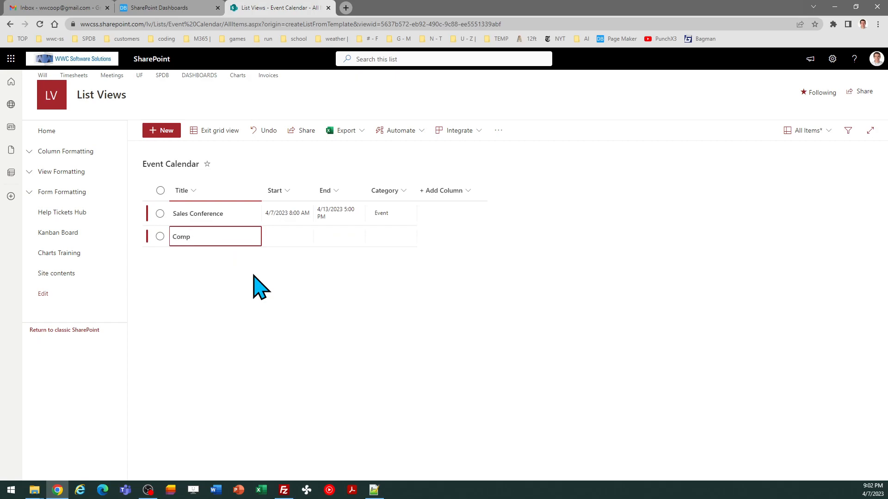
text(any Retreat)
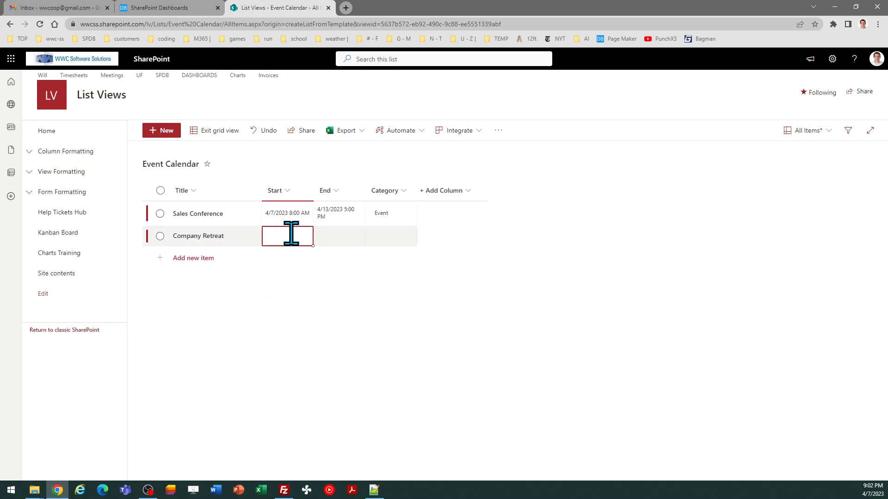
click(287, 235)
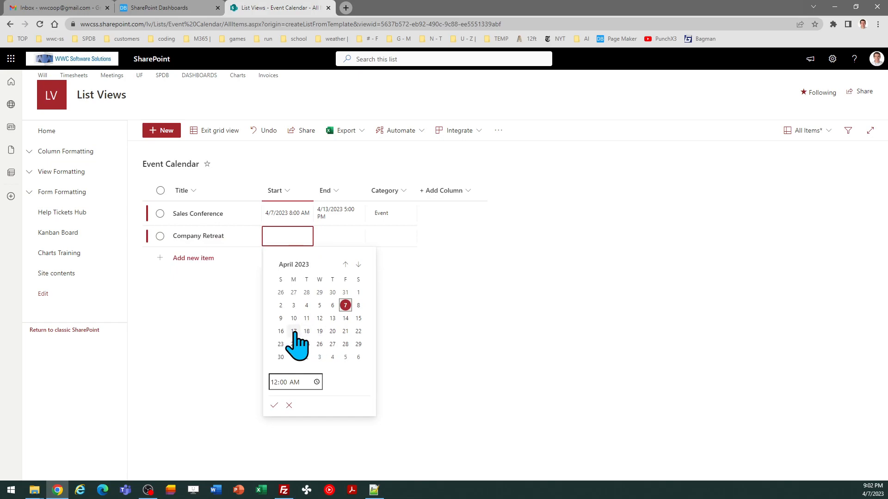
click(293, 331)
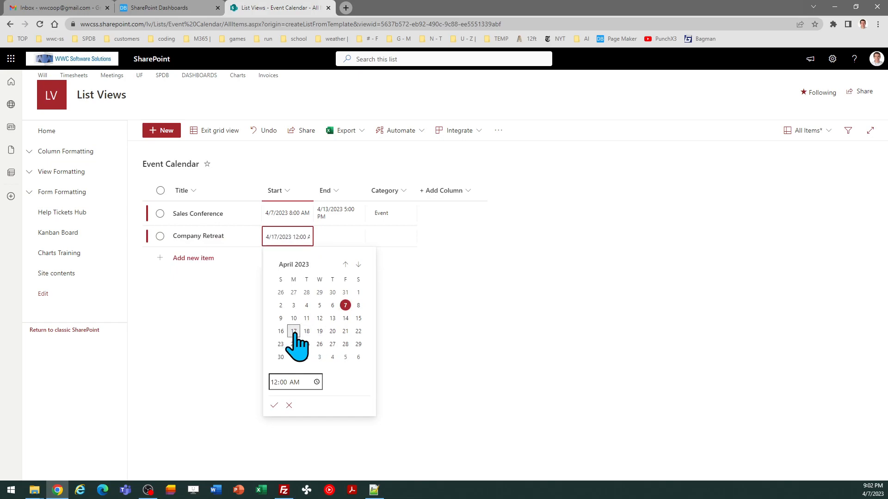
click(277, 382)
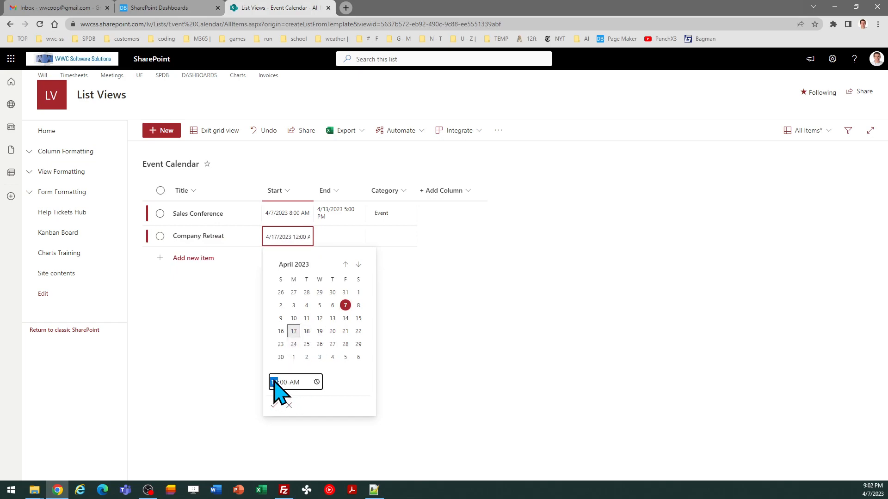
text(08:00 AM)
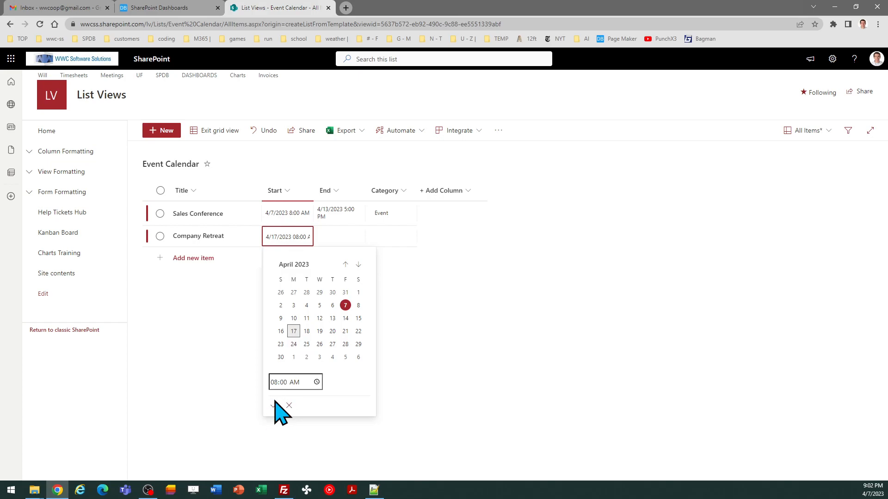
click(273, 406)
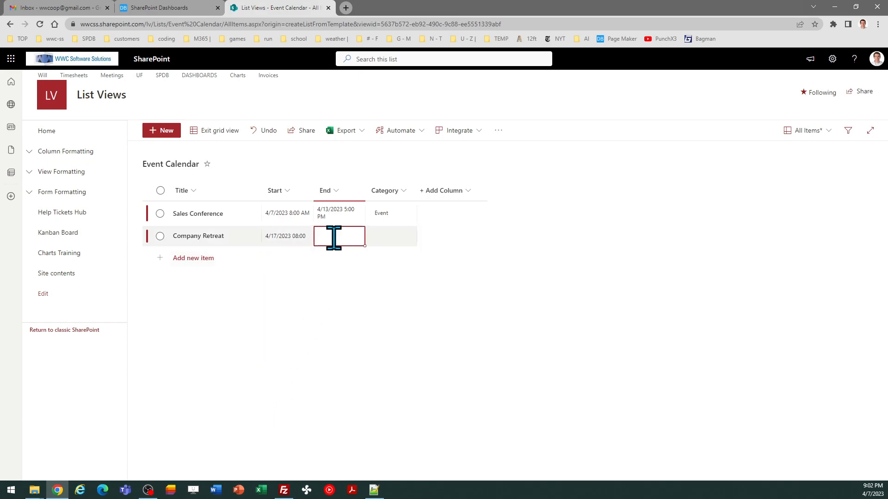
Set Company Retreat's end to 4/21/2023 5:00 PM and category to Meeting.
click(339, 237)
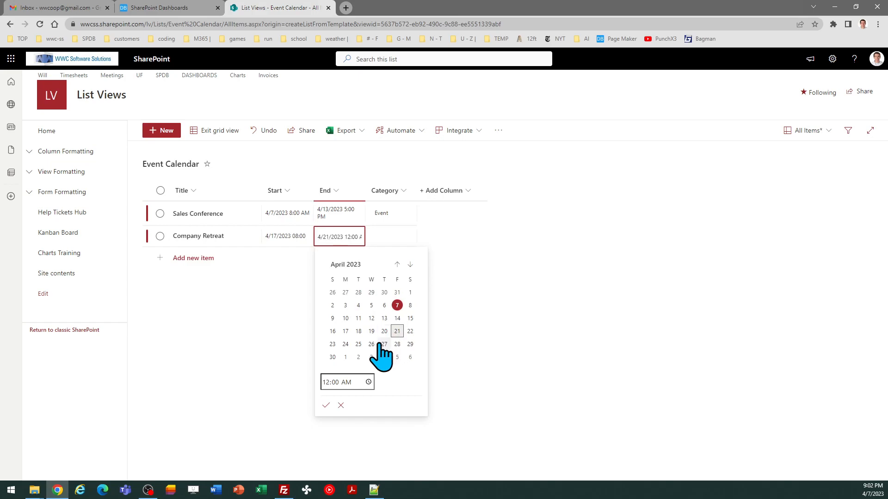
click(328, 381)
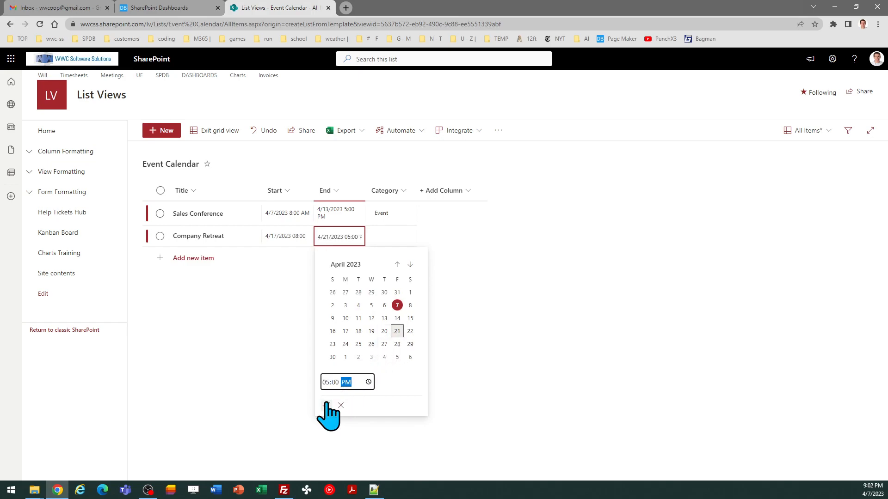
click(391, 237)
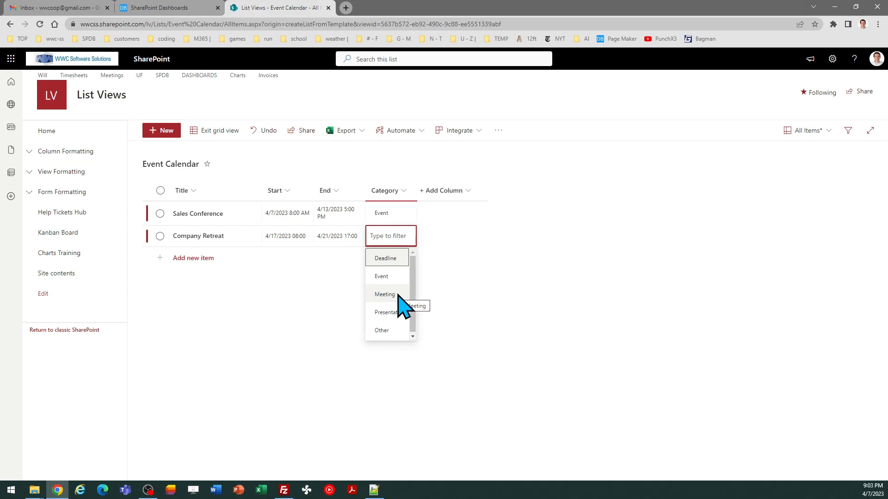
click(385, 294)
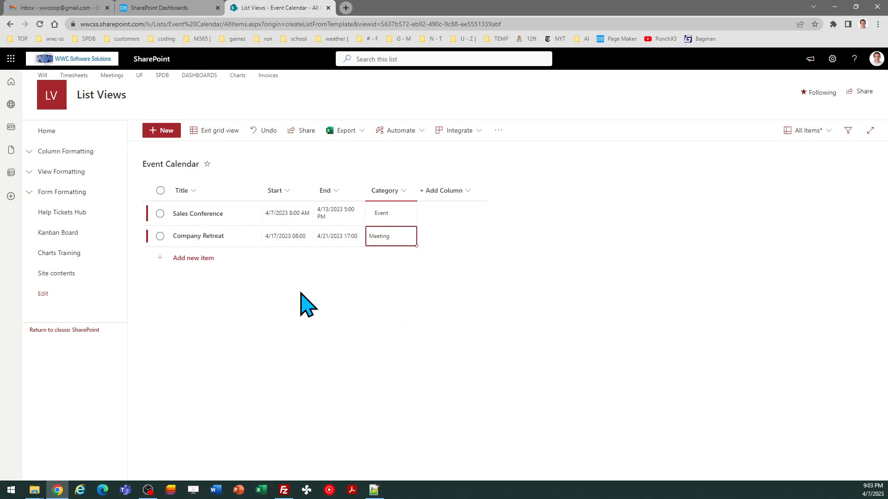
click(194, 257)
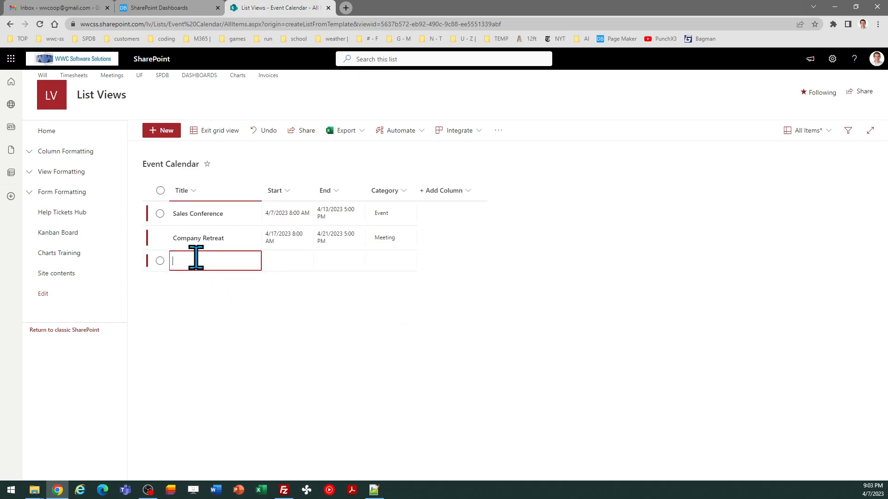
mouse_move(215, 292)
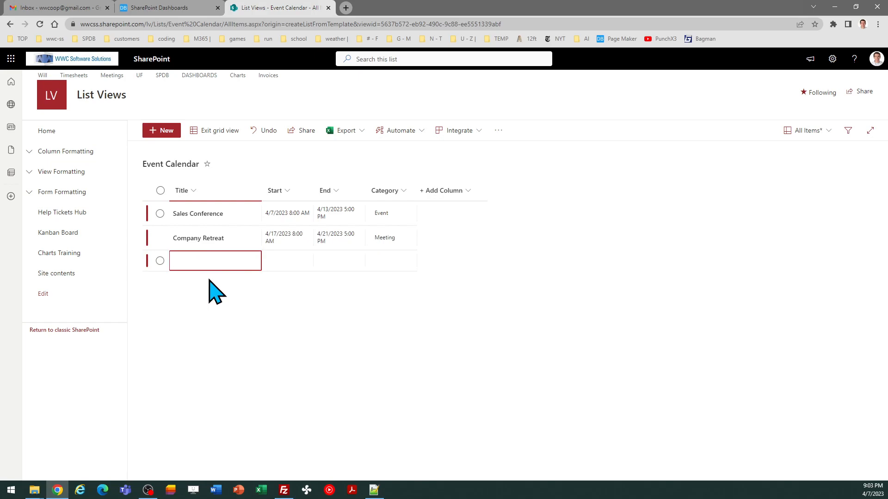
Add 'Office Clearning' from 4/24/2023 08:00 to 4/28/2023 17:00, category Other.
text(Office Clearning)
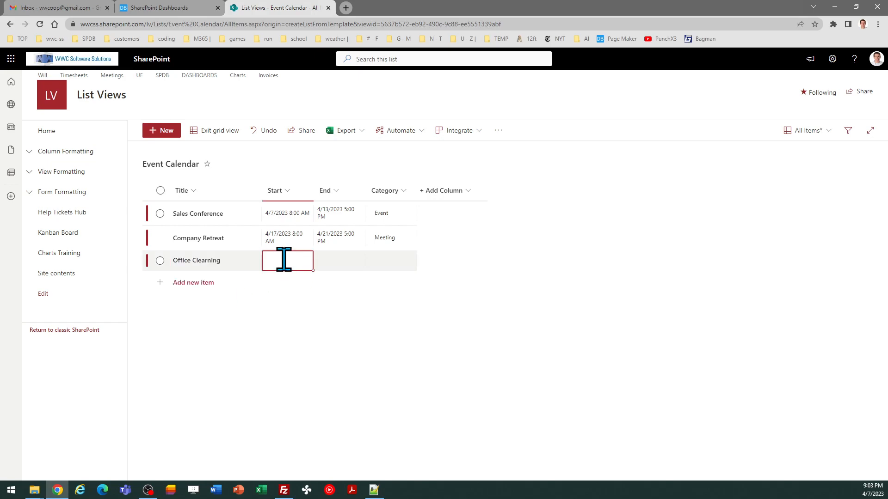
click(287, 260)
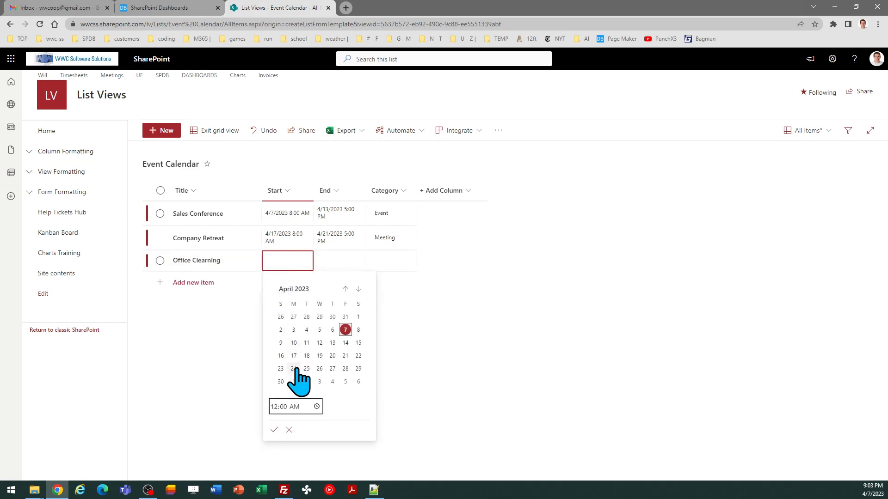
click(293, 369)
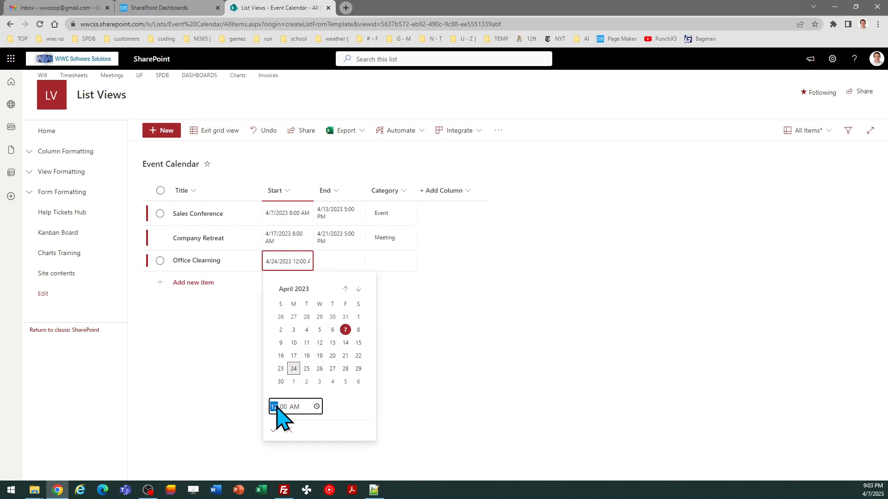
click(274, 430)
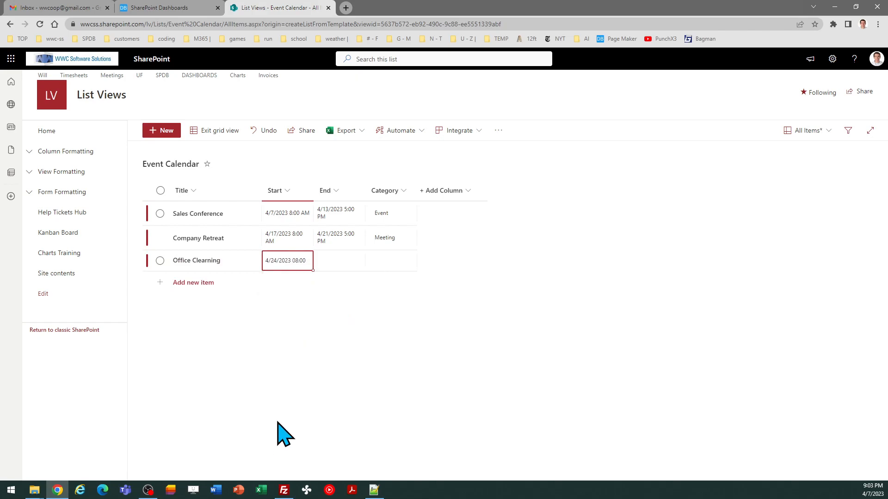
click(338, 261)
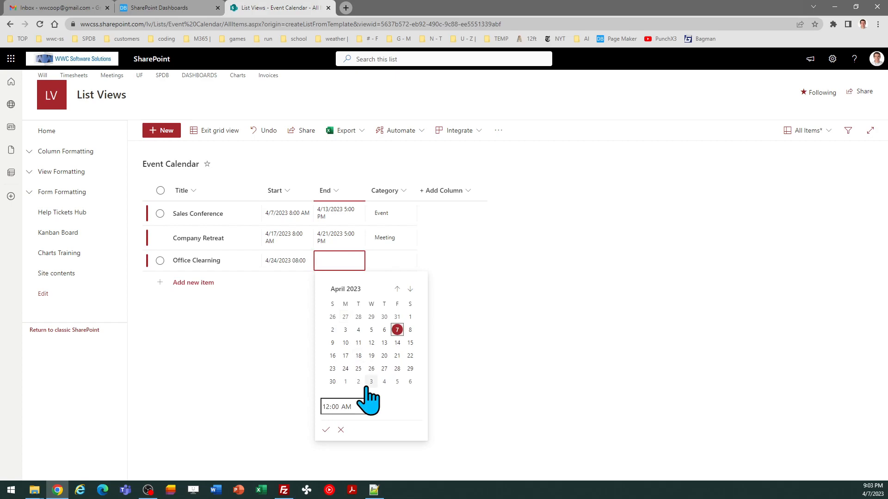
click(397, 369)
text(4/28/2023 17:00)
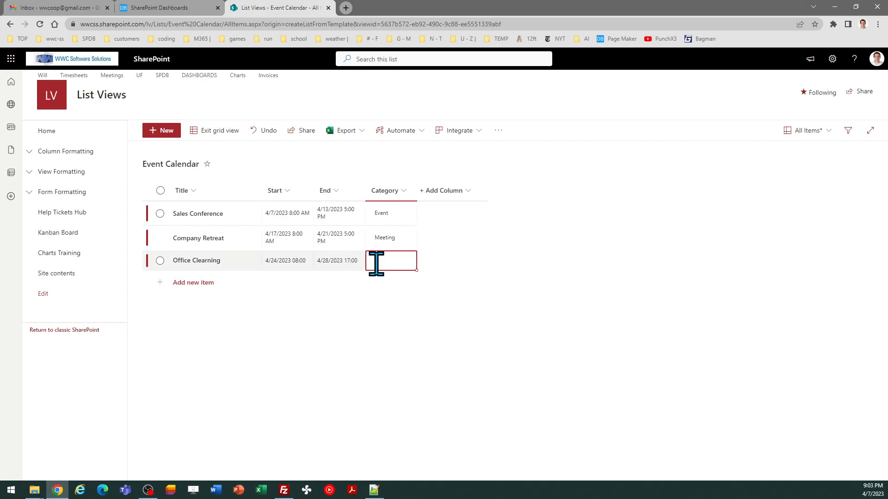
text(Other)
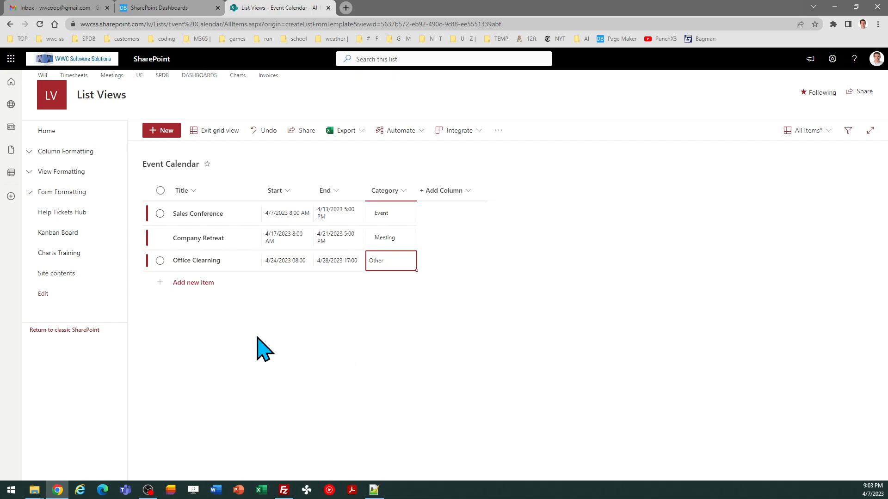
mouse_move(214, 131)
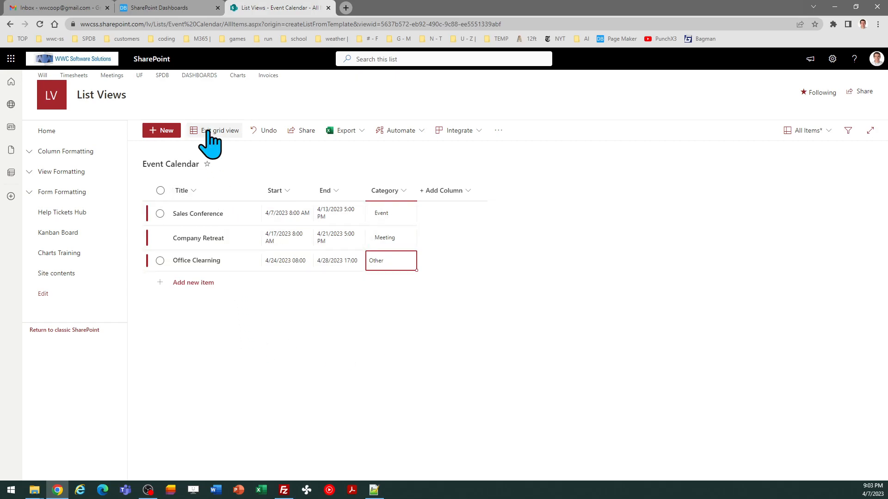
Exit grid editing and open the All Items view dropdown.
click(221, 130)
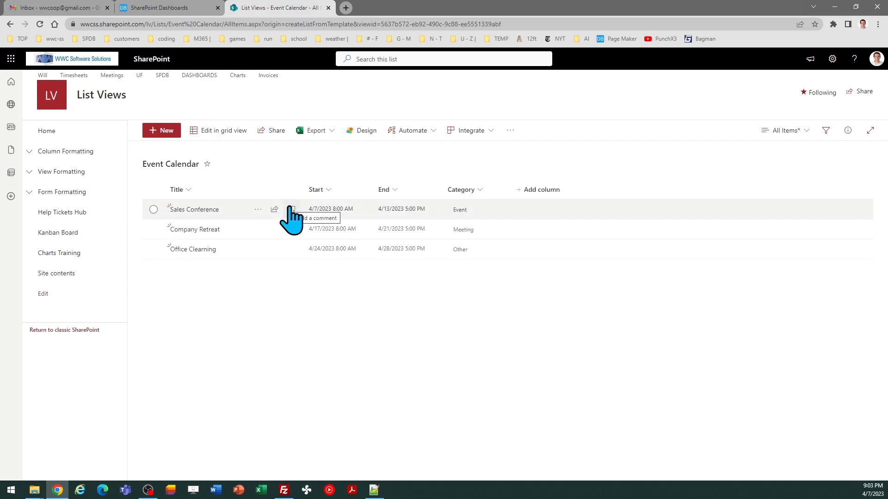
mouse_move(783, 164)
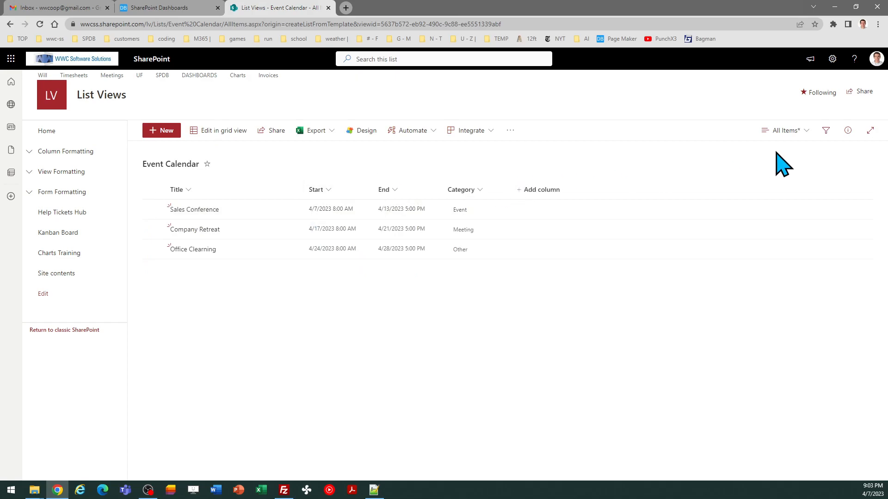
click(784, 130)
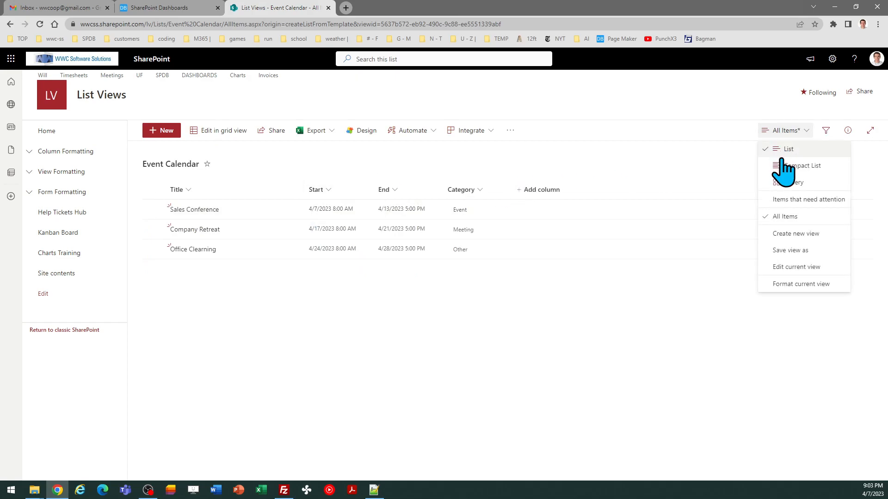
mouse_move(795, 233)
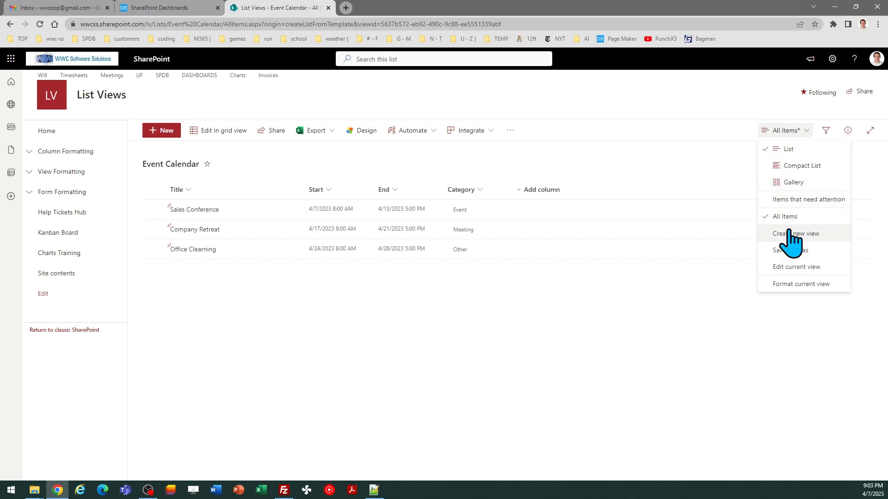
Create a public calendar view named 'Calendar View' spanning the Start and End columns.
click(797, 233)
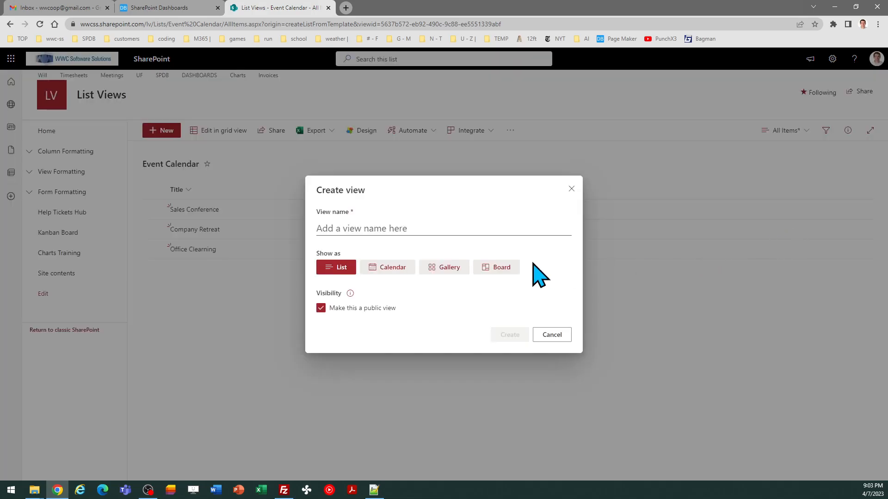
mouse_move(387, 267)
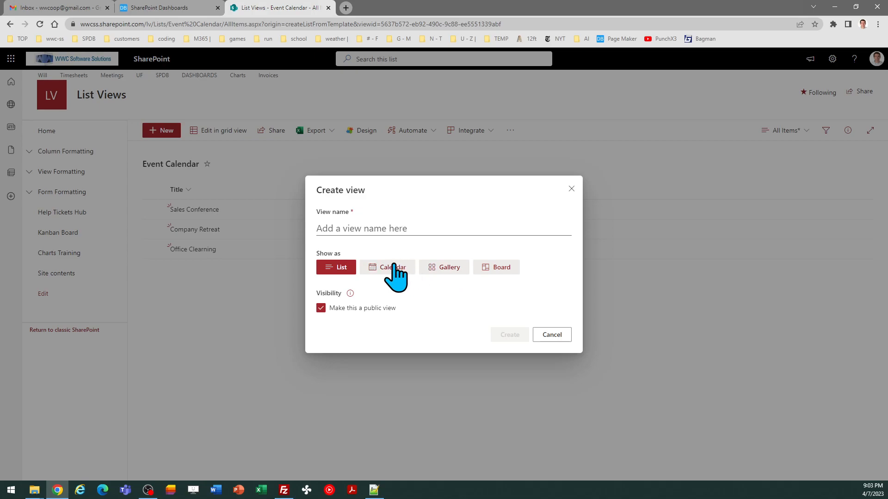
click(391, 267)
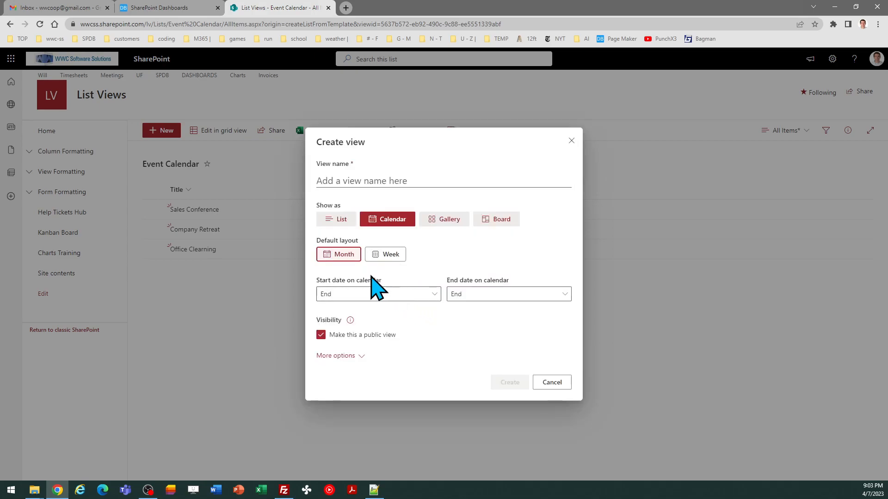
mouse_move(361, 256)
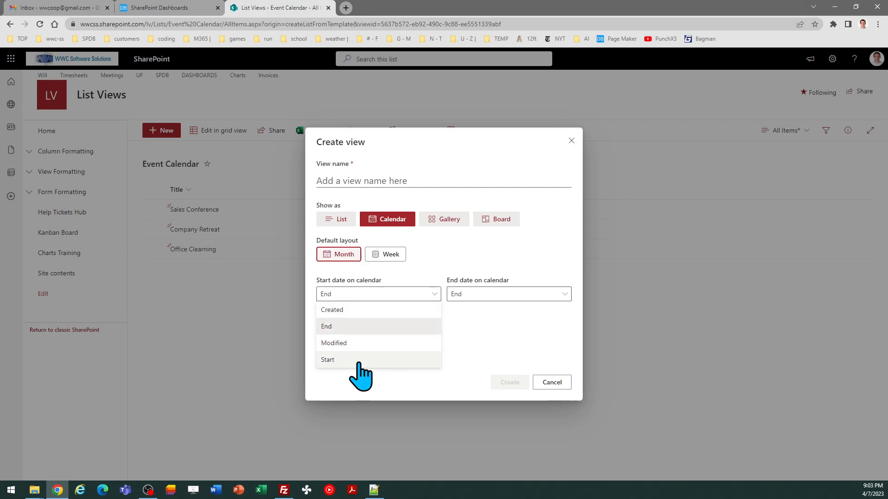
click(327, 360)
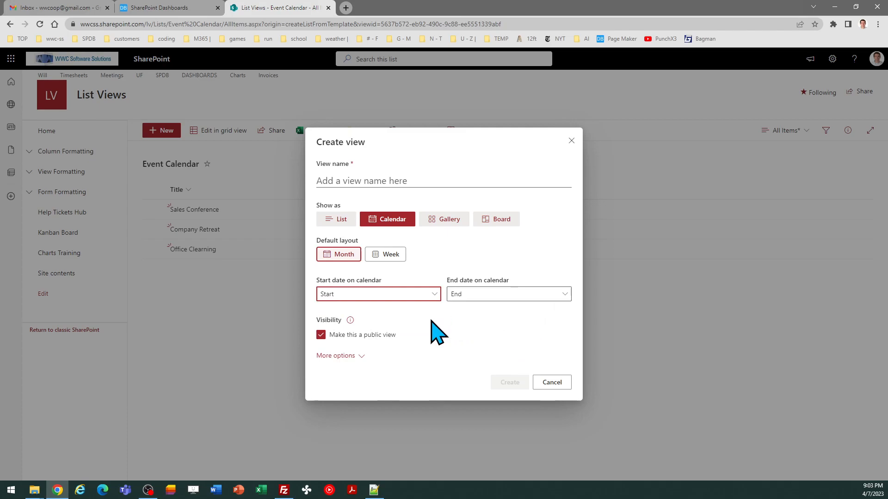
click(335, 355)
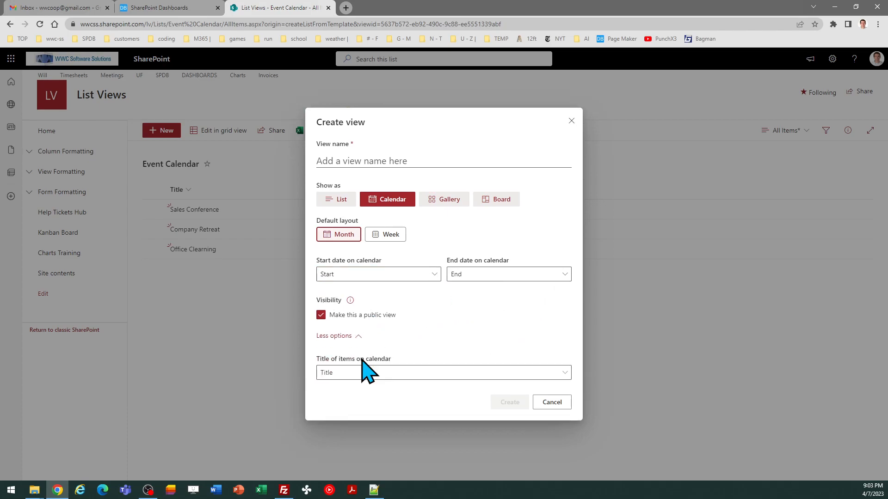
mouse_move(342, 374)
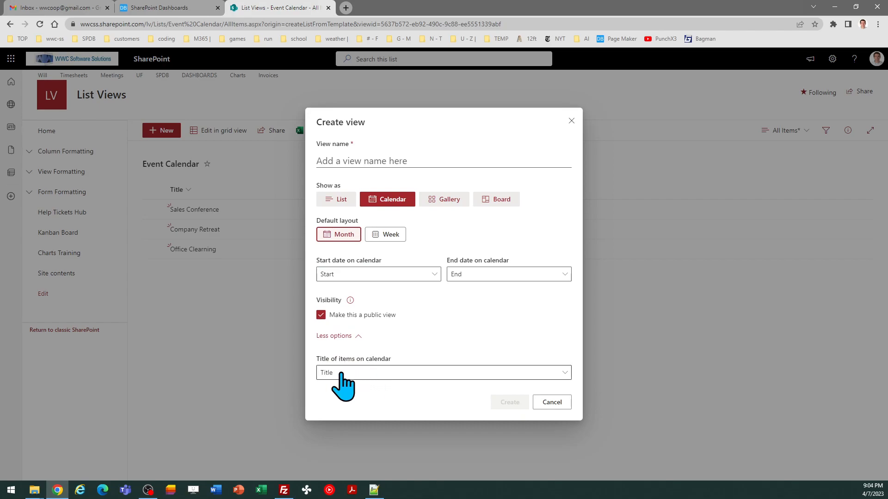
mouse_move(393, 181)
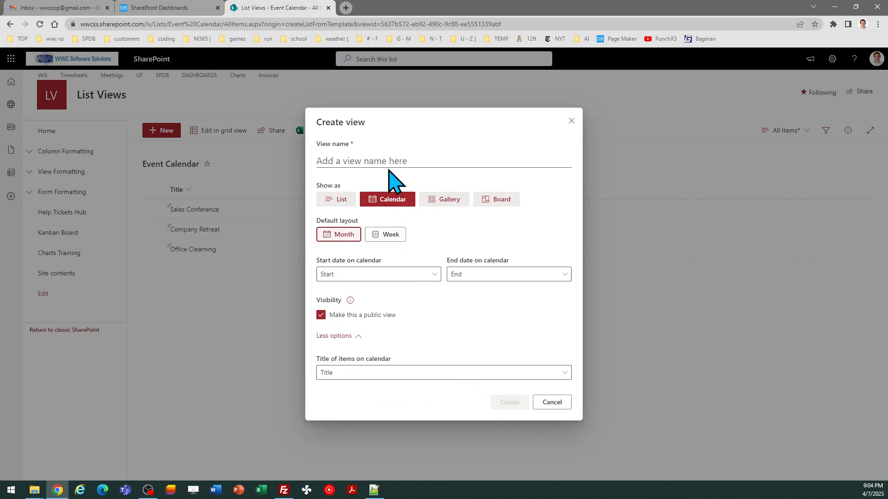
text(Cal)
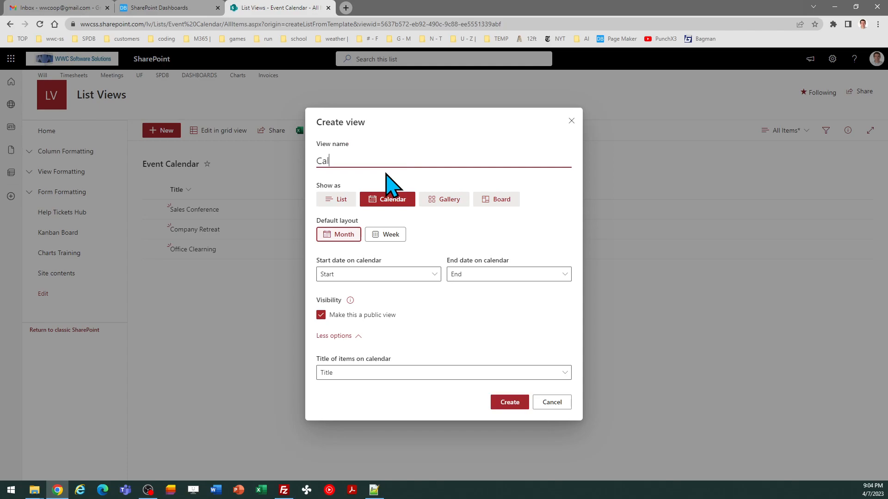
text(endar View)
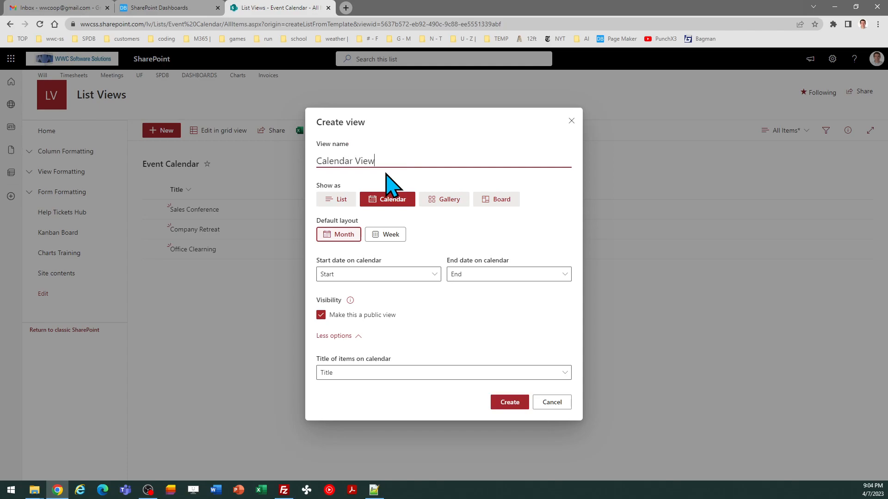
click(507, 401)
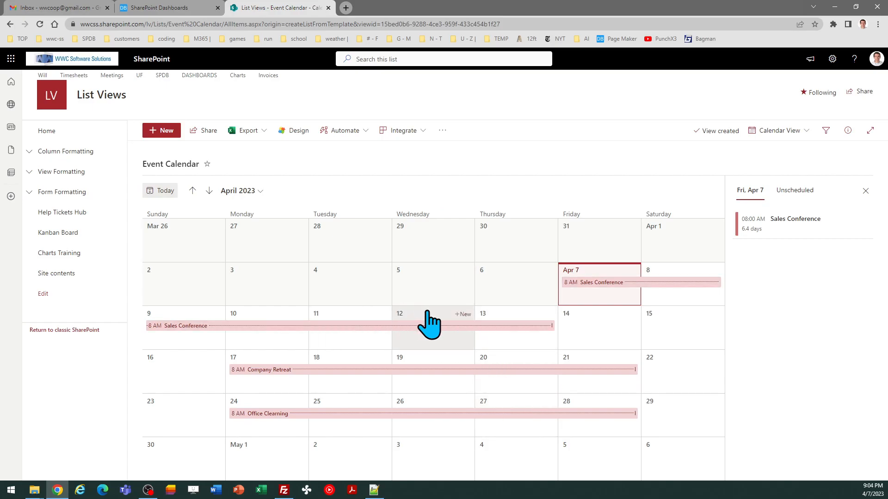
mouse_move(678, 274)
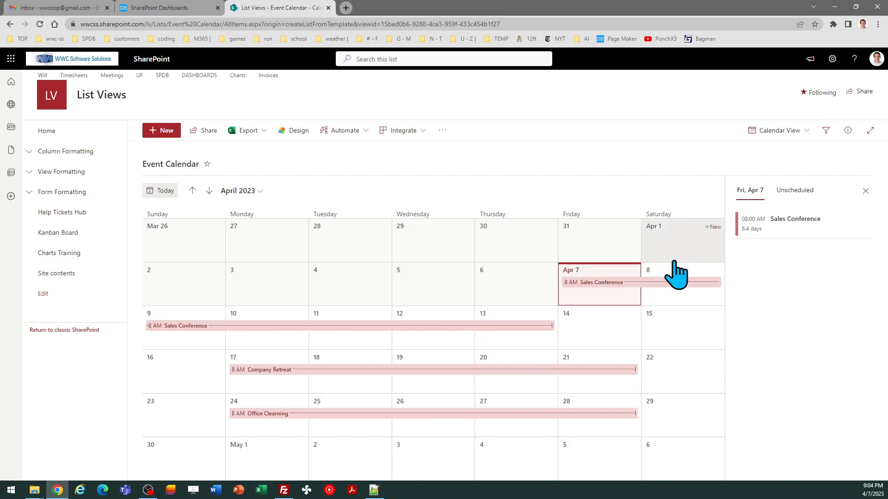
Close the Fri. Apr 7 event panel and return to the Dashboard Maker Pro tab.
click(865, 190)
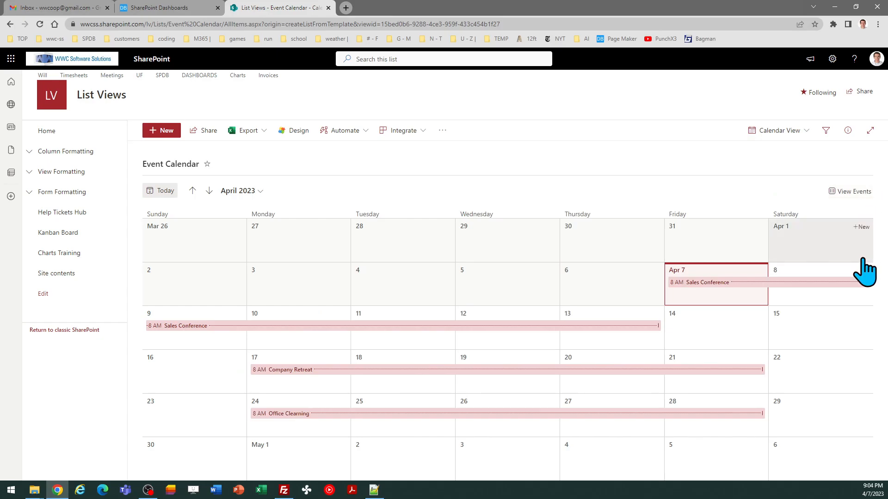
mouse_move(731, 255)
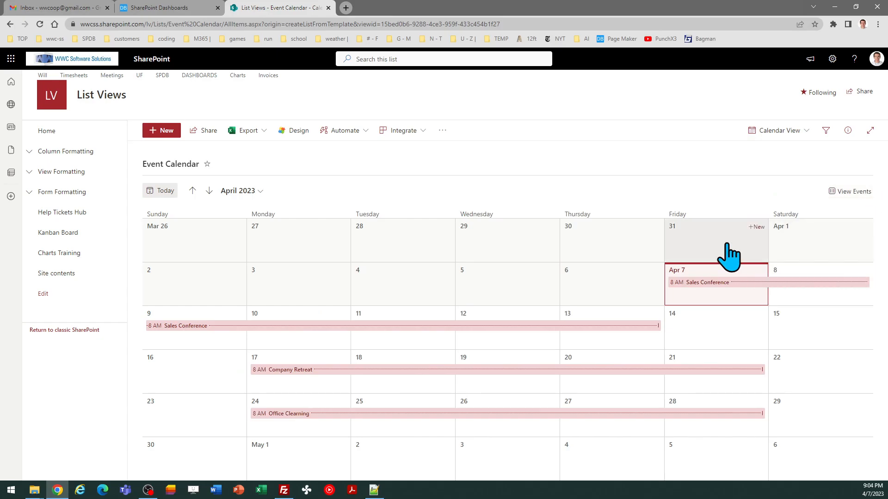
click(164, 7)
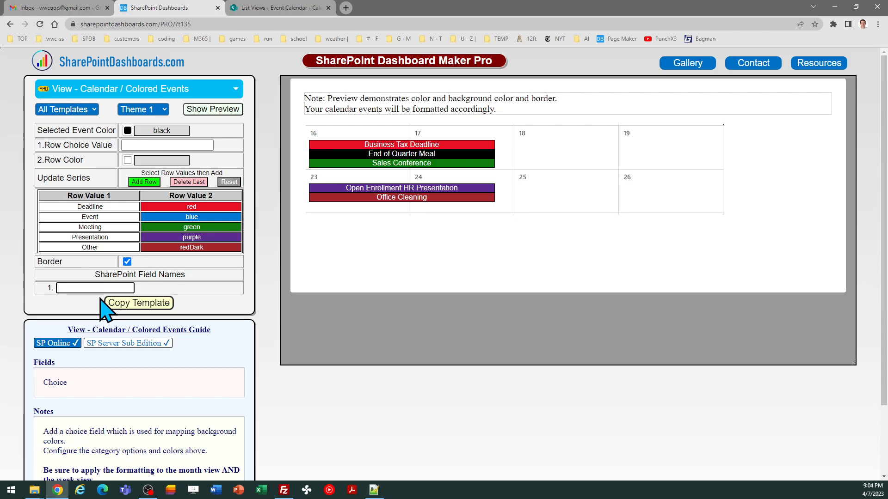
Enter 'Category' as the SharePoint field name and copy the coloured calendar template.
text(Ca)
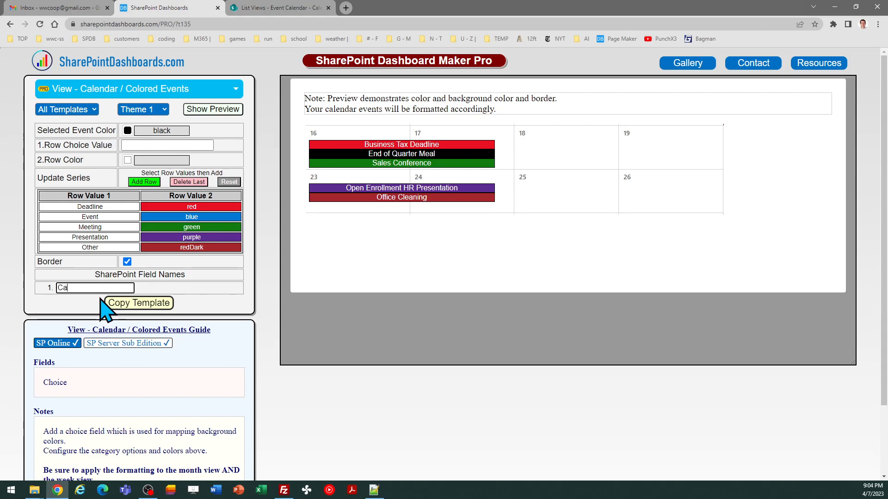
text(tegory)
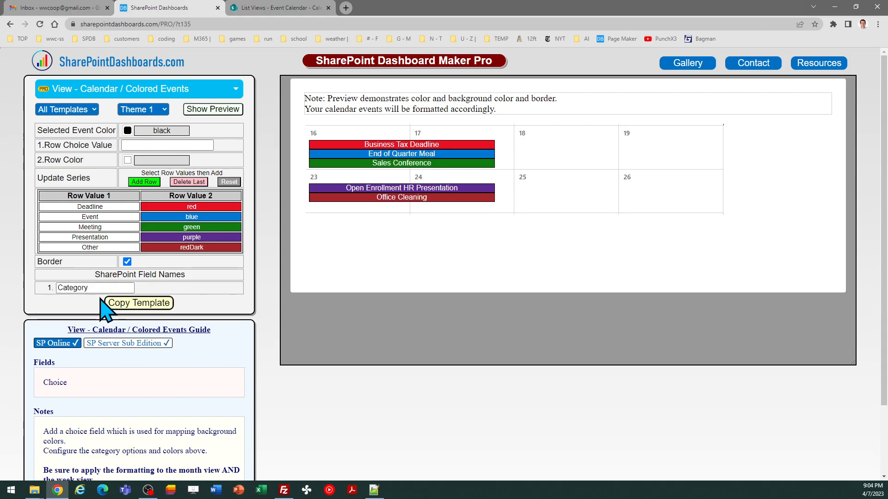
mouse_move(123, 141)
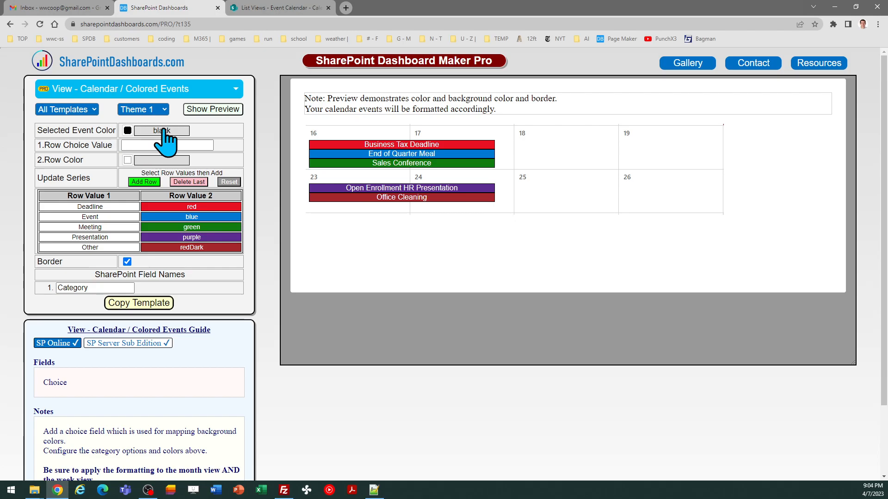
mouse_move(162, 138)
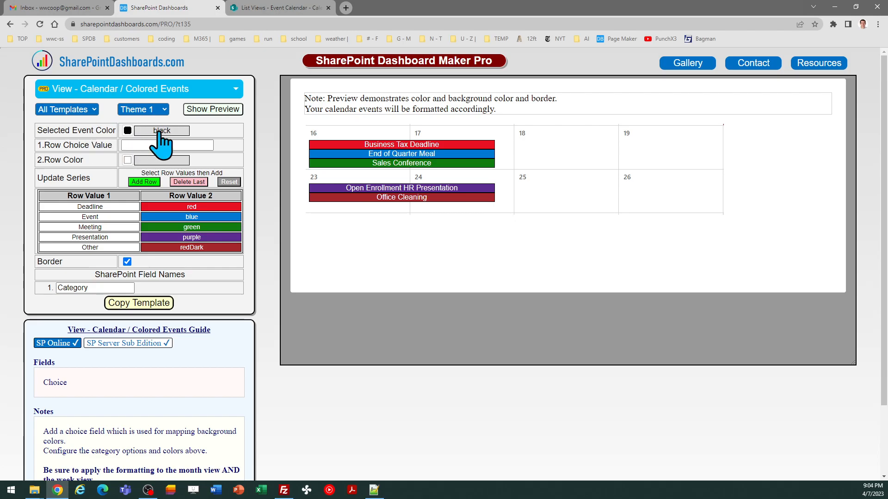
mouse_move(127, 131)
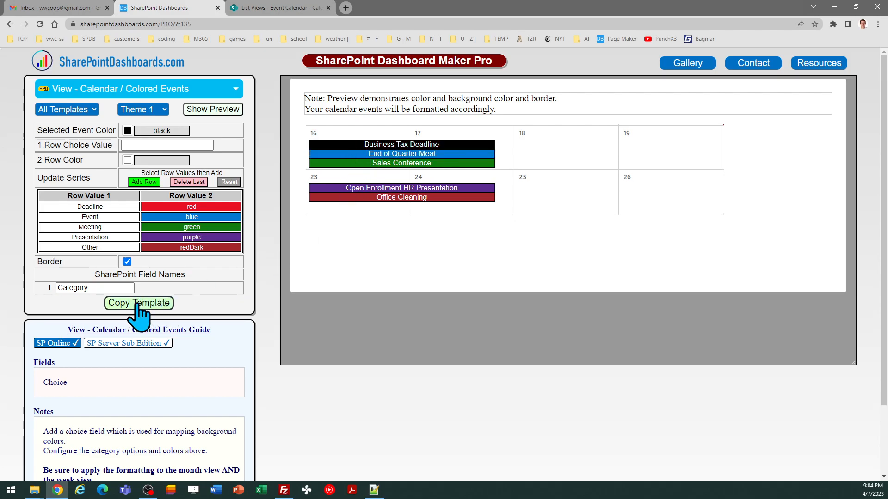
click(139, 303)
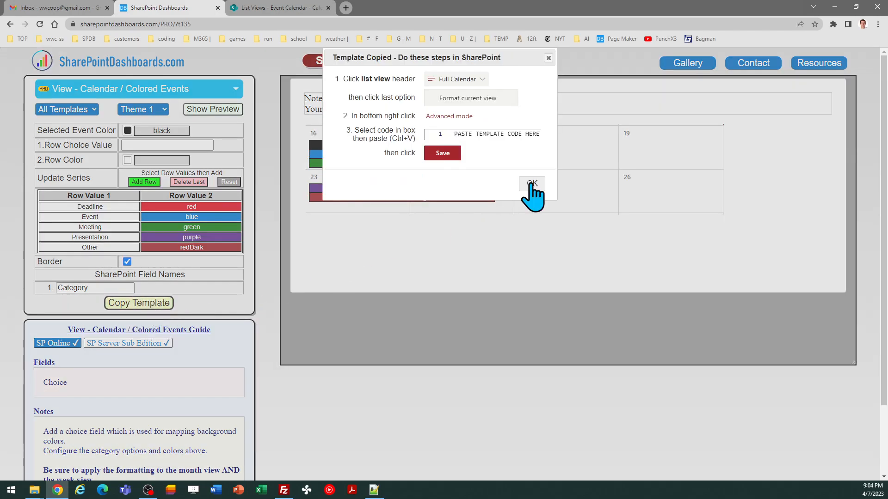
click(531, 184)
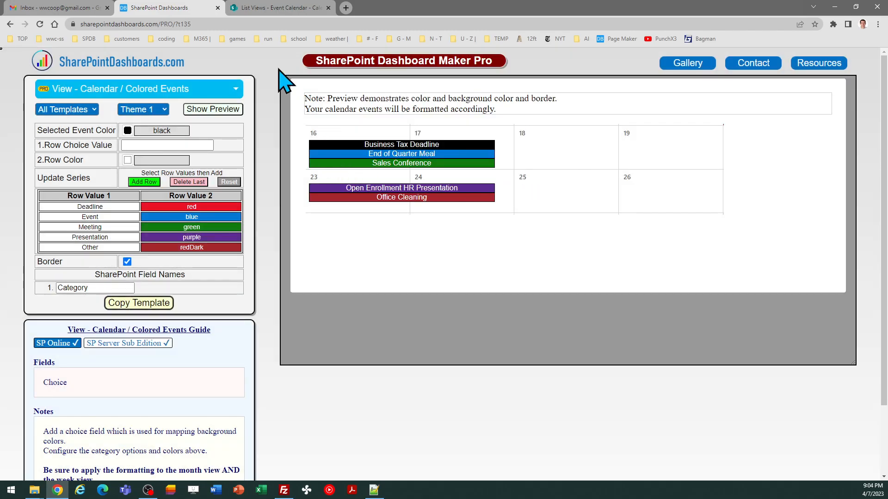
click(278, 7)
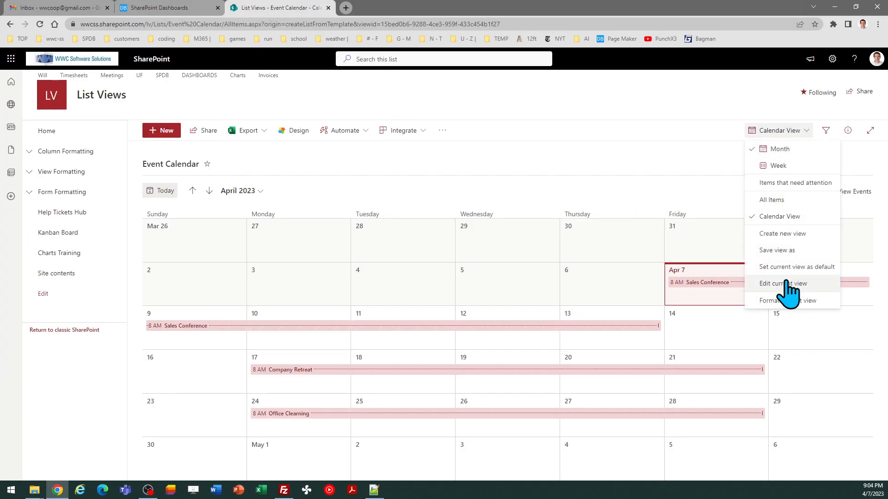
Paste the template JSON into the month view's advanced formatting and save it.
click(787, 301)
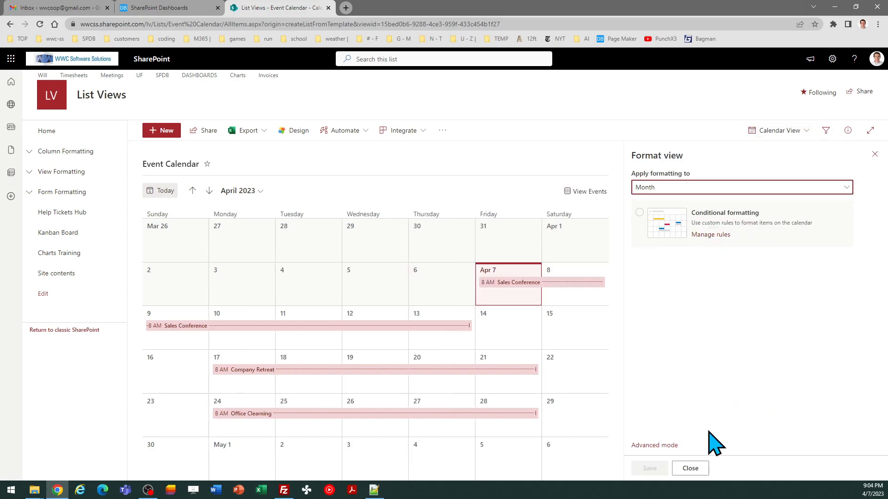
click(654, 445)
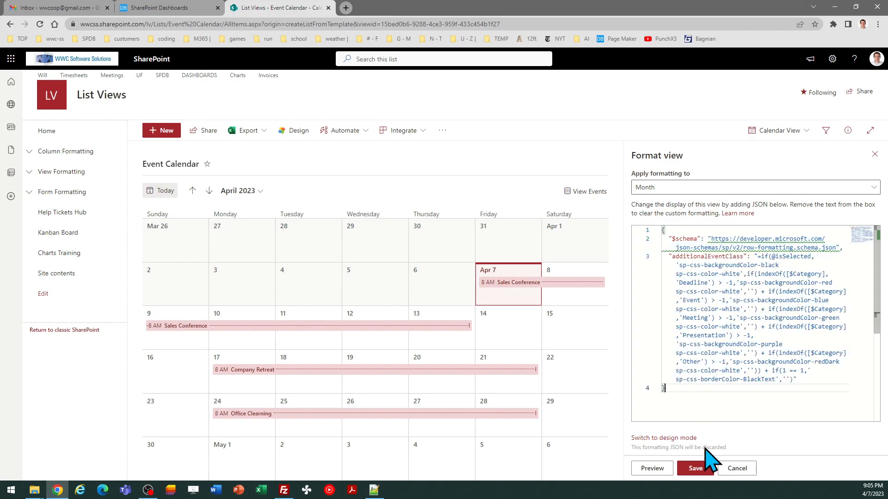
click(695, 469)
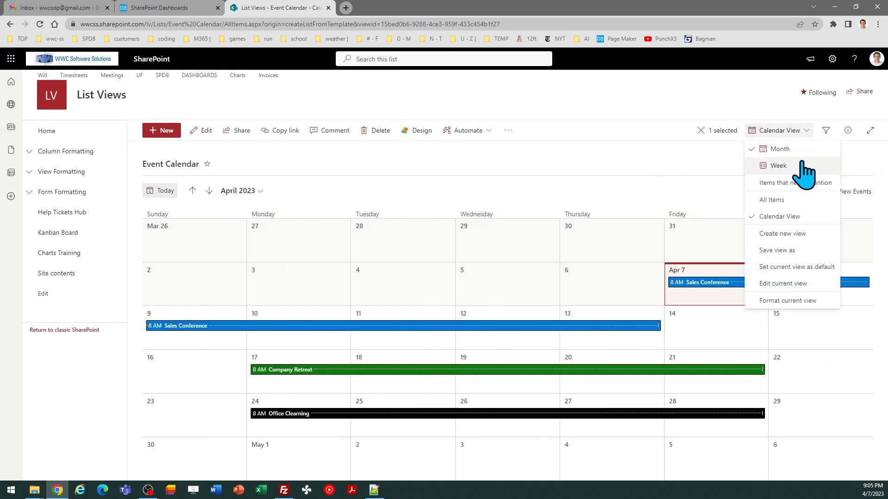
Switch the Event Calendar to Week layout and return to the April 02–08 week.
click(778, 166)
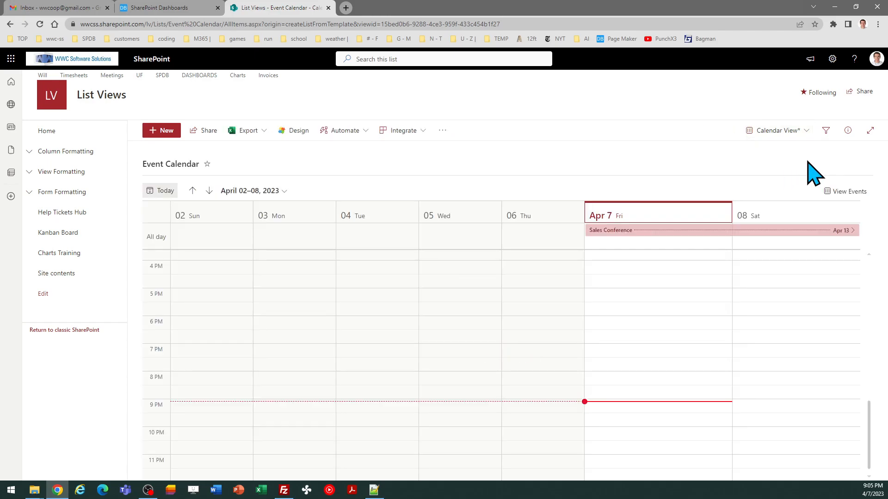
mouse_move(385, 193)
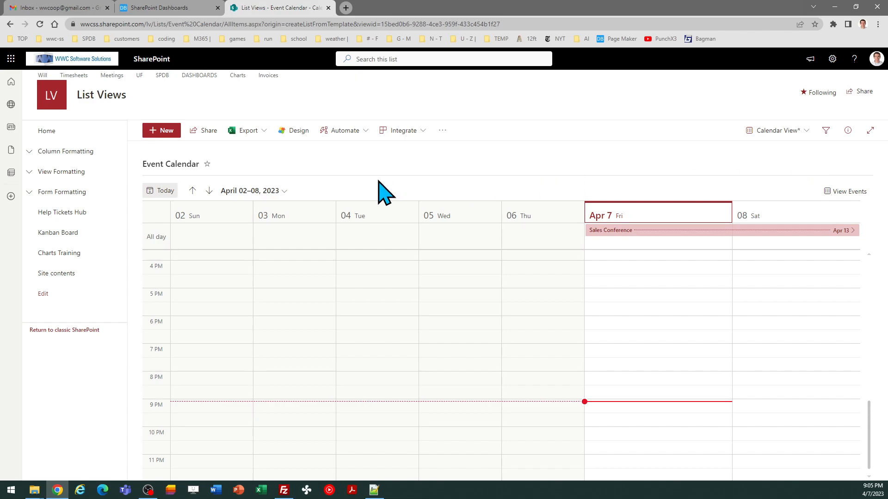
click(209, 190)
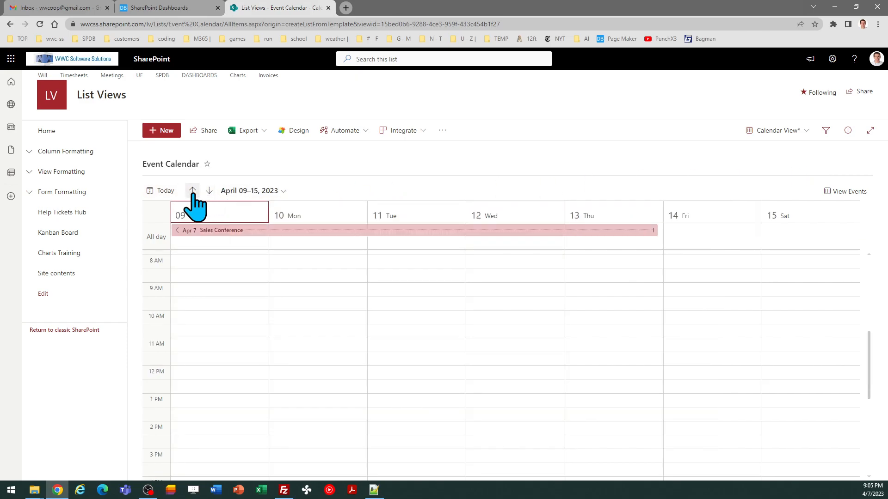
click(192, 191)
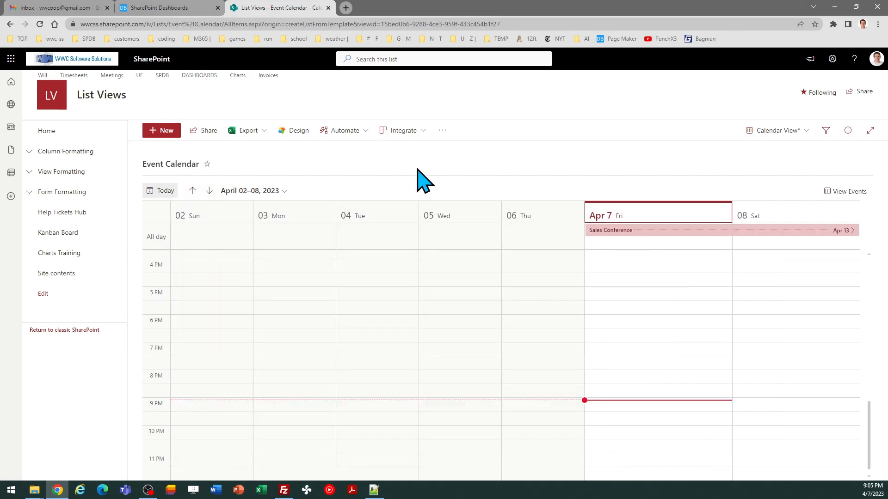
click(777, 130)
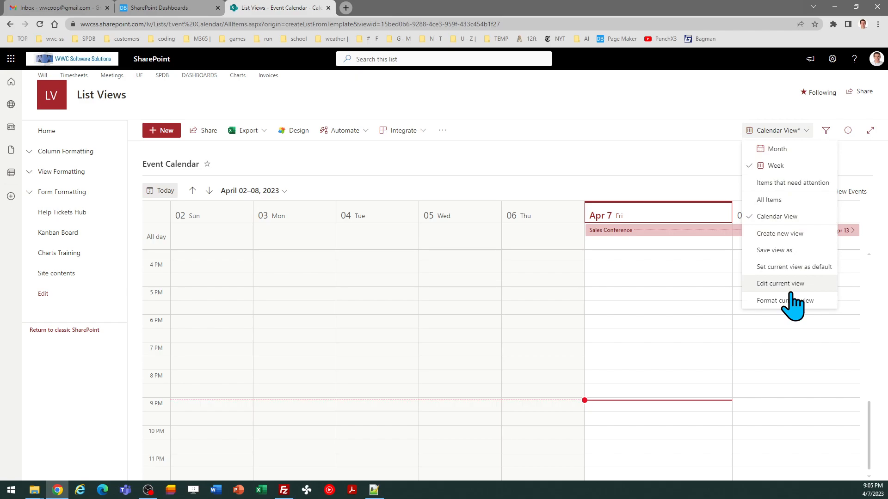
Paste the Category colour JSON into the week view's advanced formatting and save.
click(785, 300)
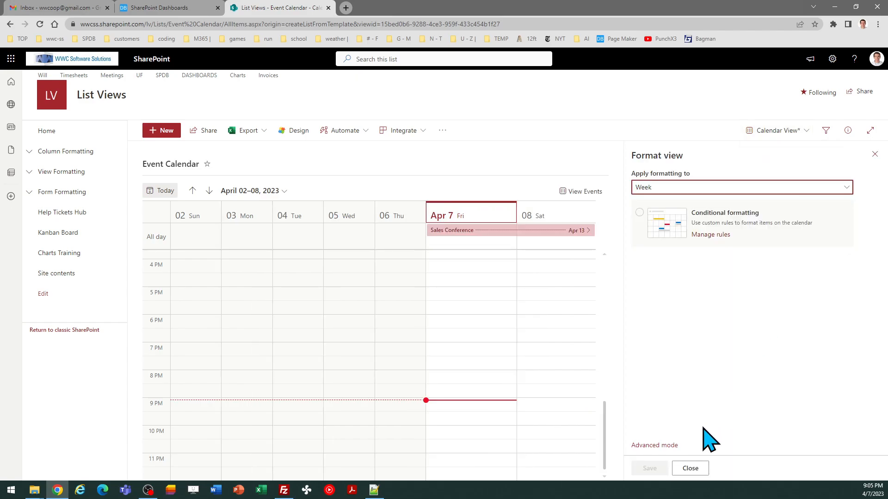
click(654, 445)
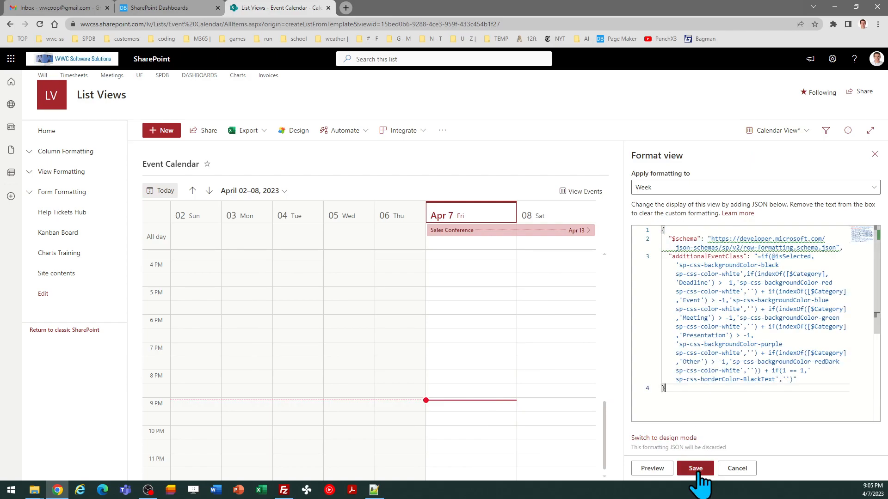
click(695, 468)
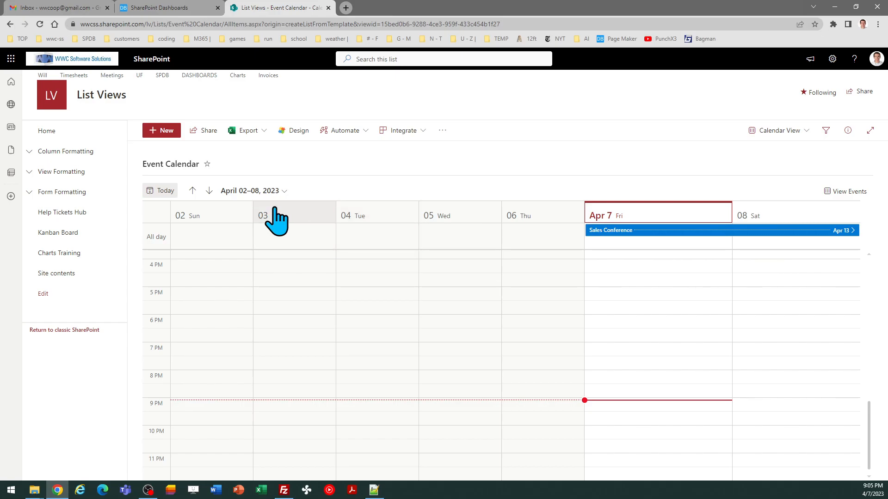
Browse April weeks, checking coloured bars like green Company Retreat and blue Sales Conference.
click(208, 190)
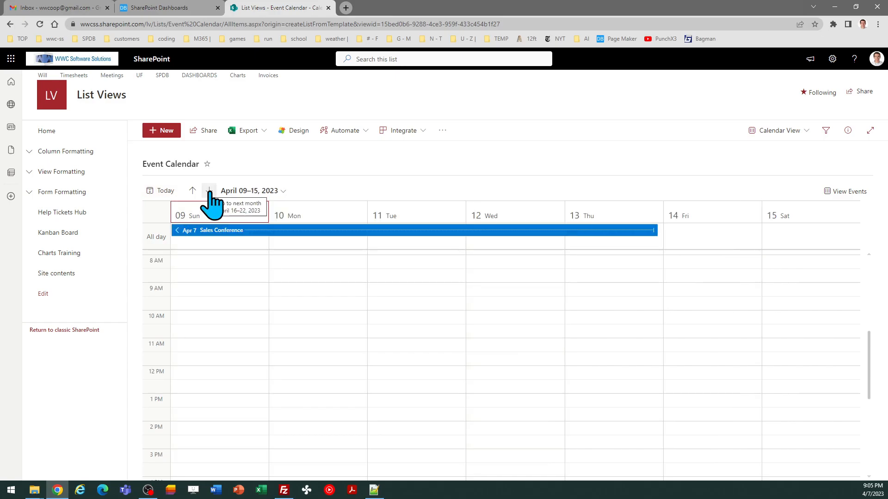
click(208, 190)
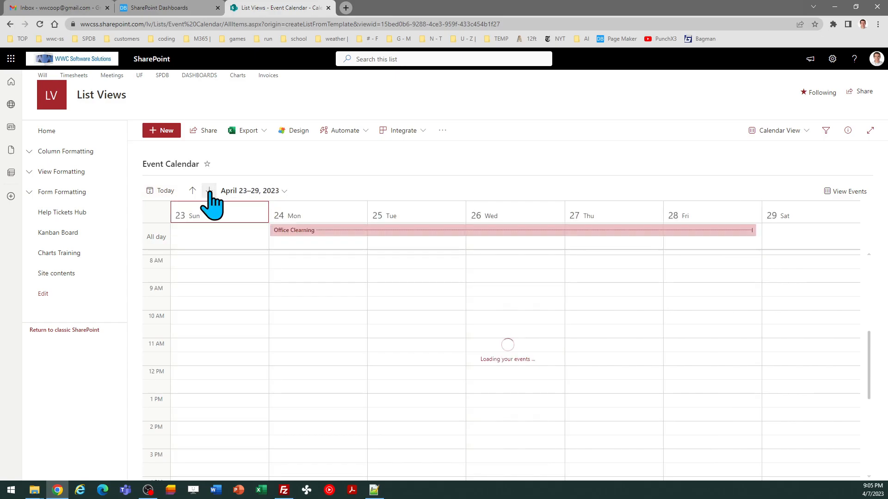
click(191, 190)
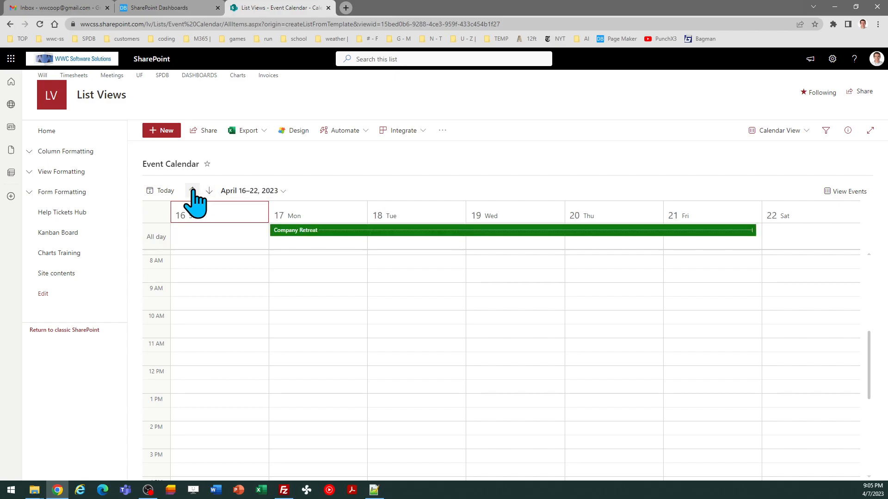
click(192, 190)
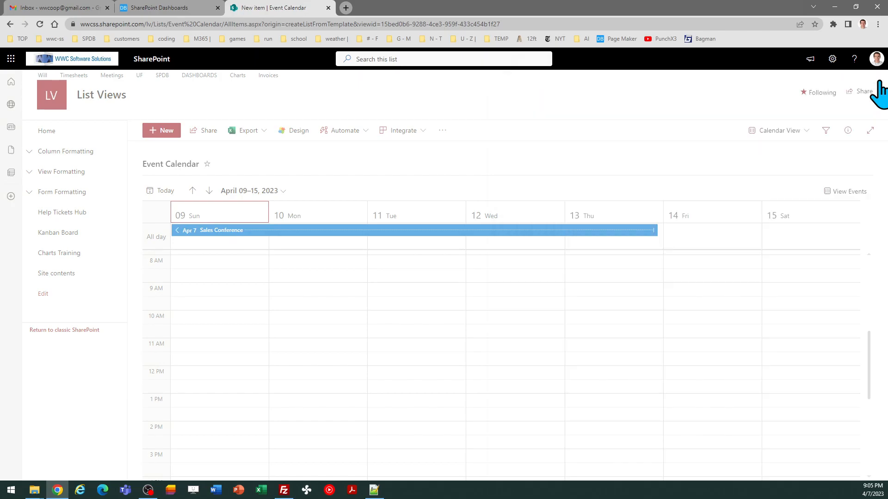
Return to the SharePoint Dashboards tab showing the Calendar Colored Events template.
click(164, 8)
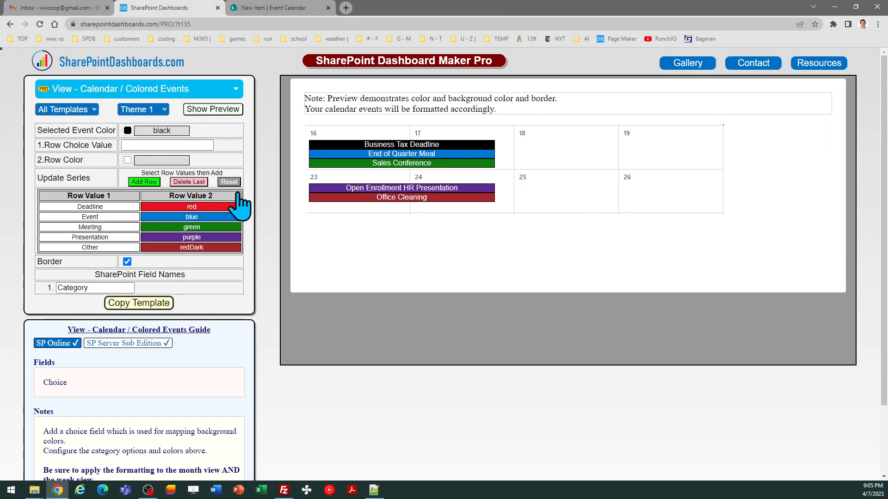
mouse_move(274, 292)
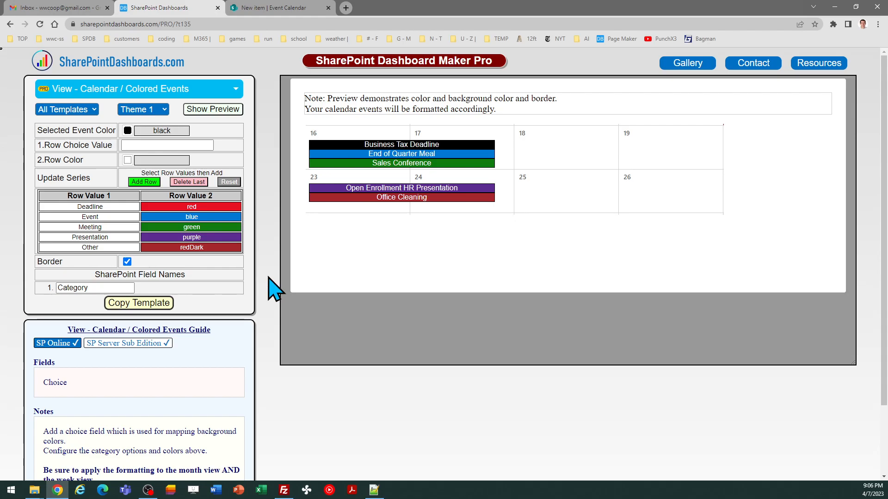
mouse_move(275, 290)
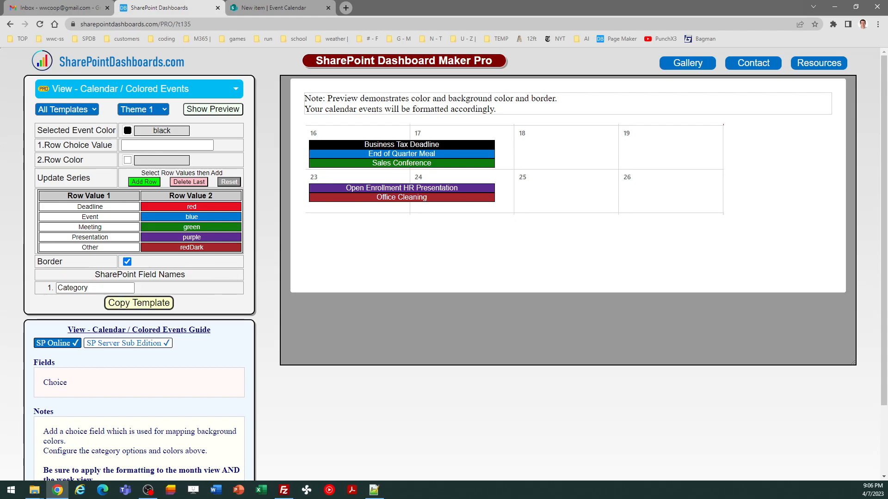